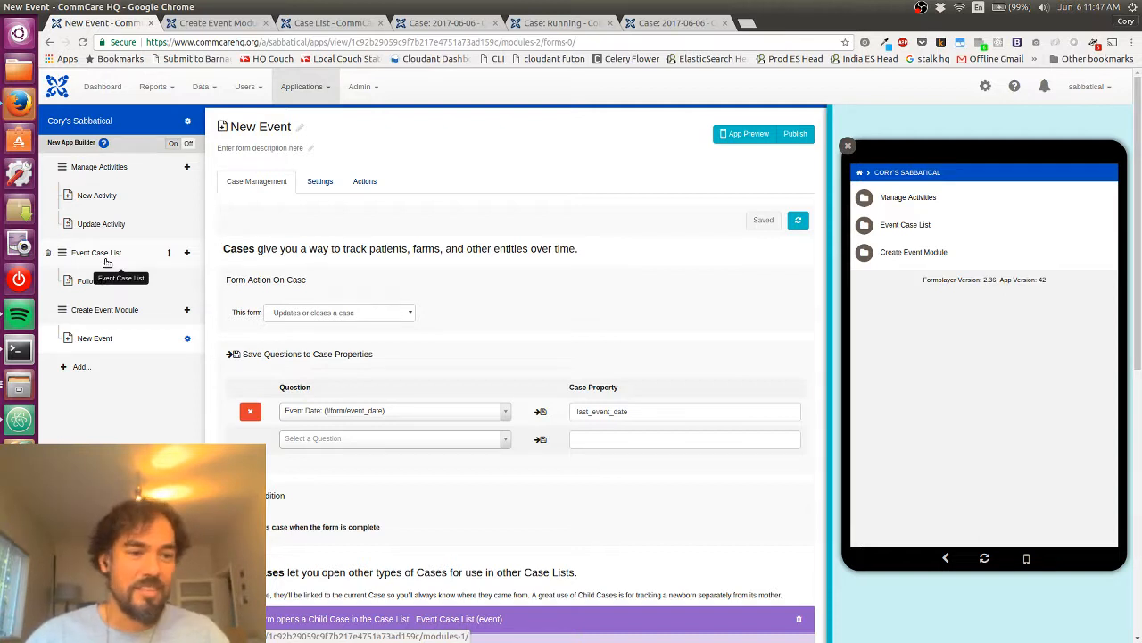
{"action": "mouse_move", "coordinate": [111, 261]}
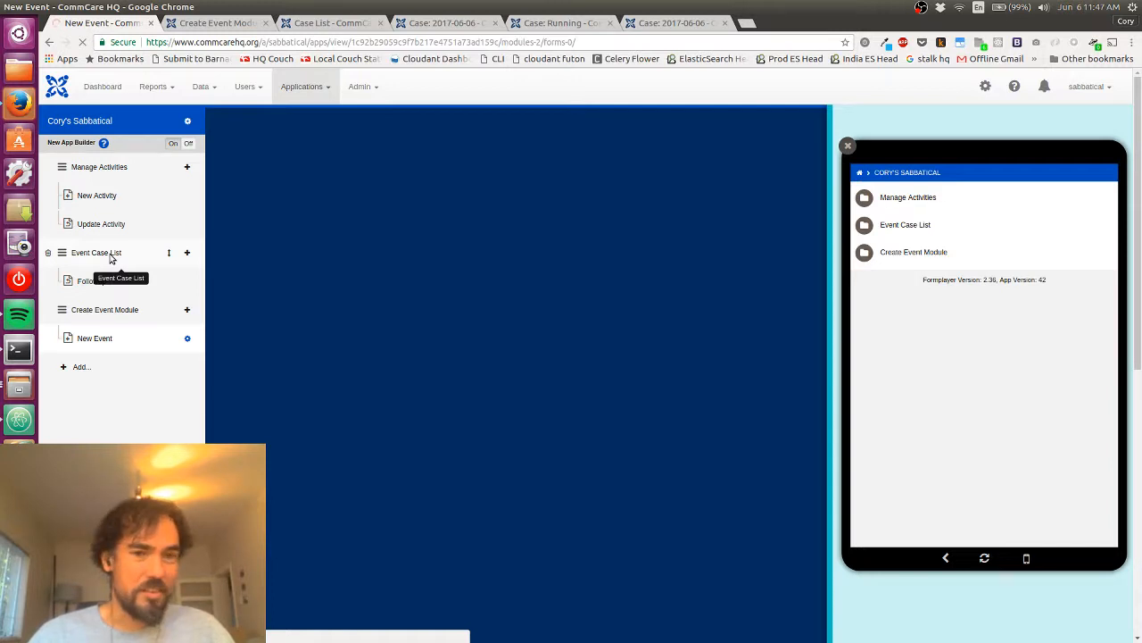
Select the Event Case List module and restart the app preview at its home screen
{"action": "left_click", "coordinate": [96, 252]}
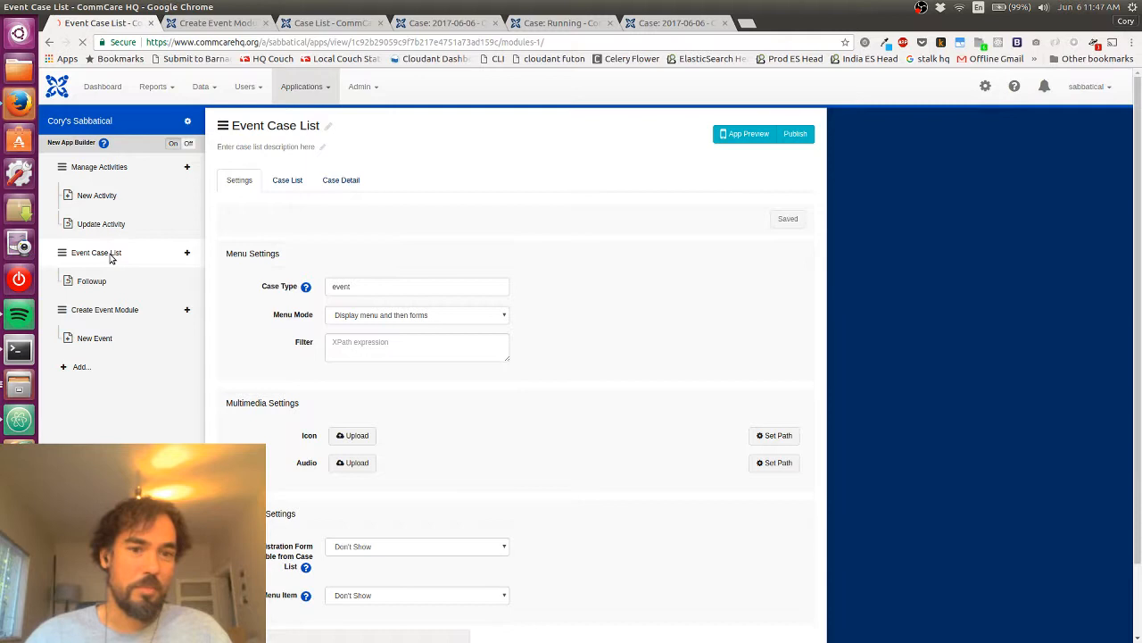
{"action": "left_click", "coordinate": [748, 133]}
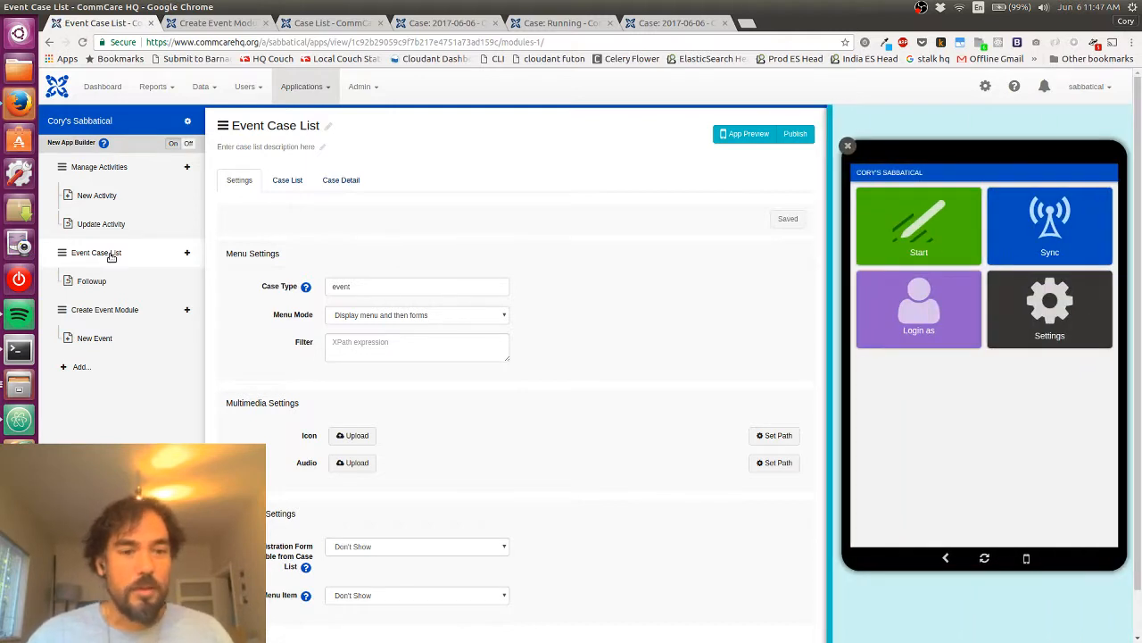
{"action": "mouse_move", "coordinate": [557, 361]}
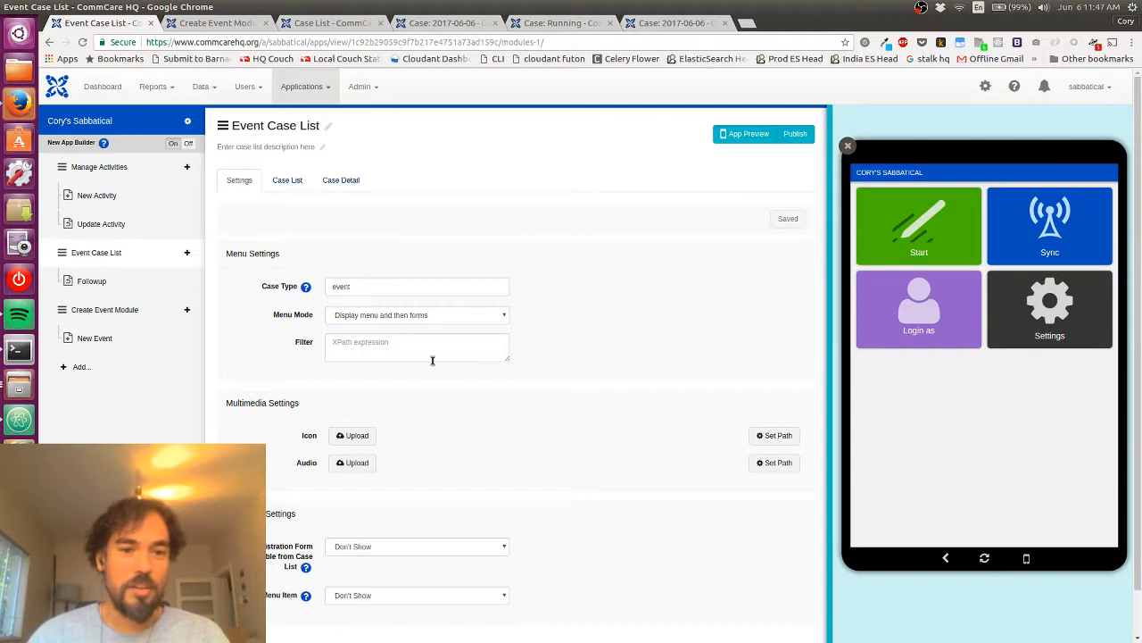
Set the module's menu filter expression to false() and save
{"action": "left_click", "coordinate": [417, 342]}
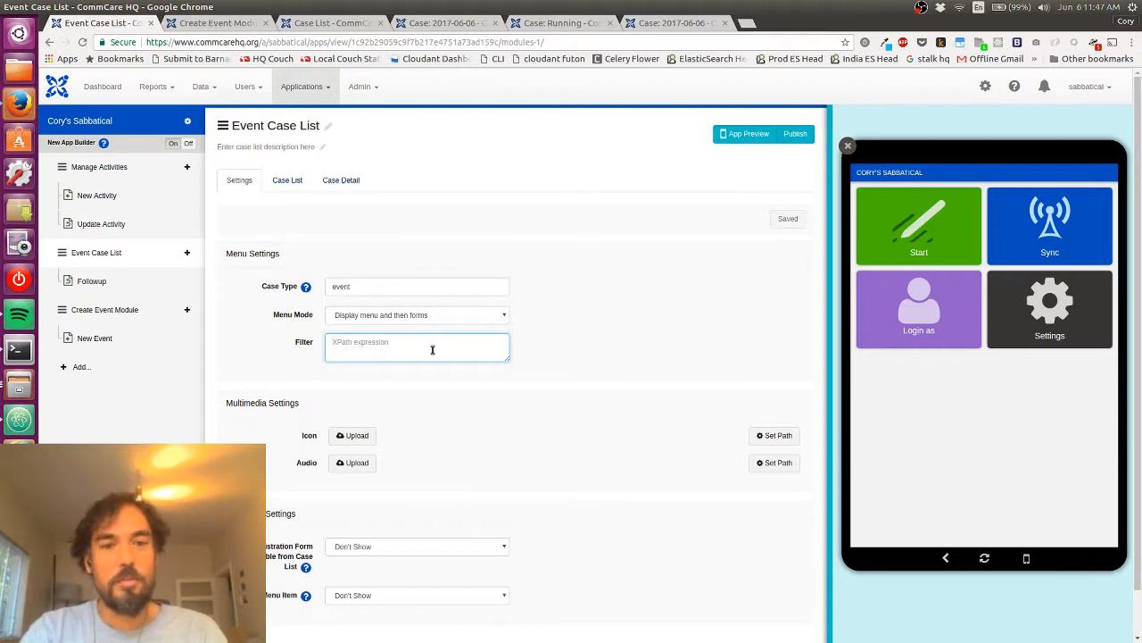
{"action": "type", "text": "false"}
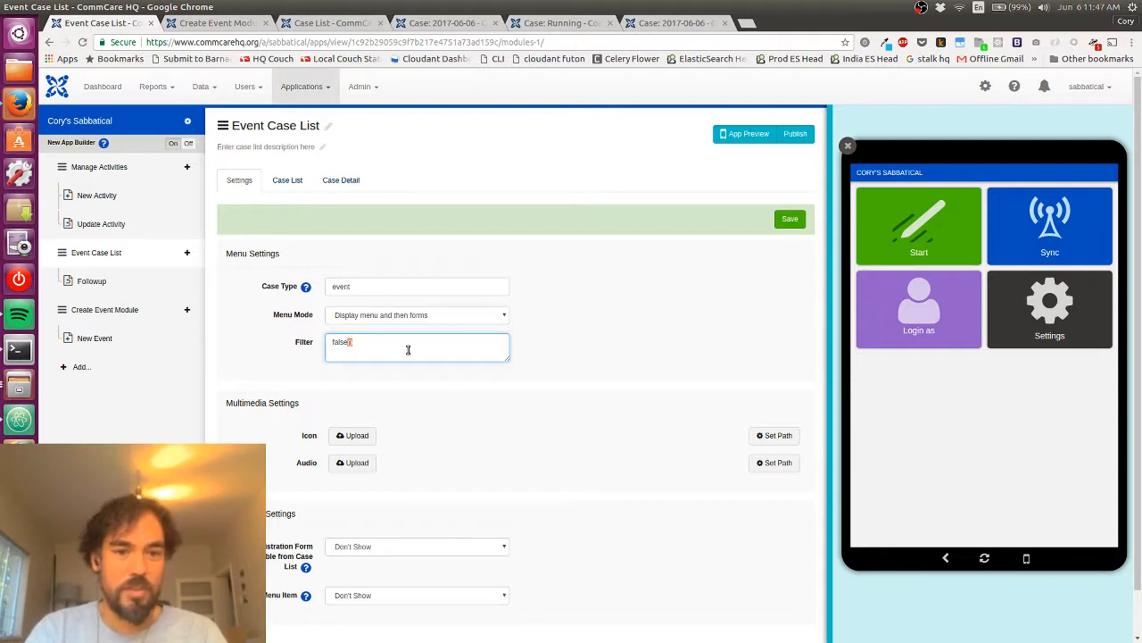
{"action": "type", "text": "()"}
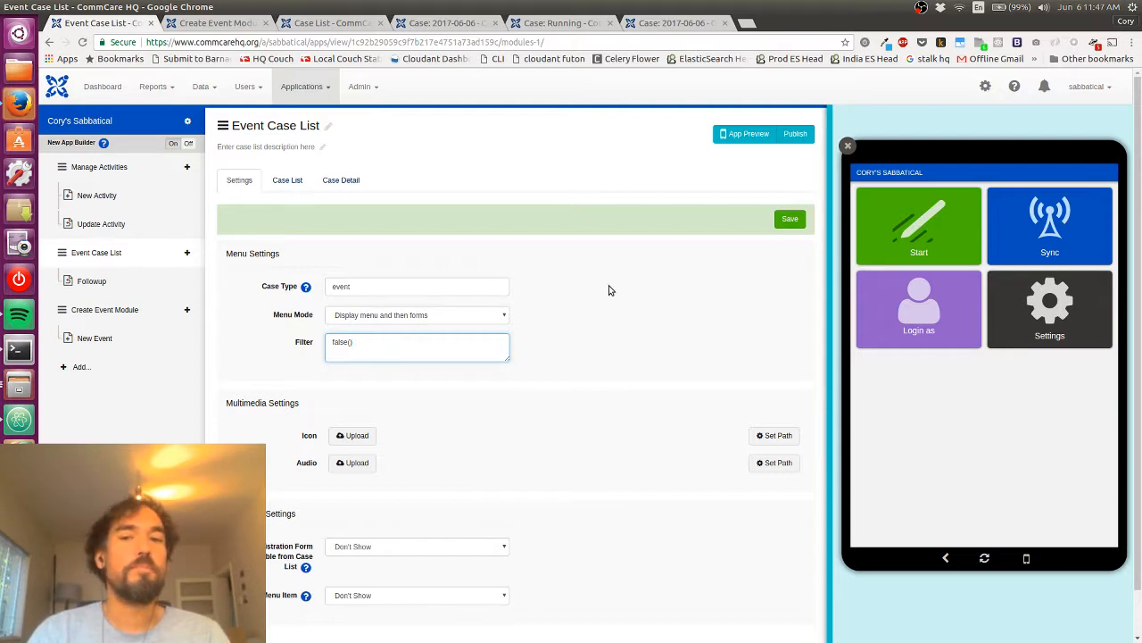
{"action": "left_click", "coordinate": [789, 218]}
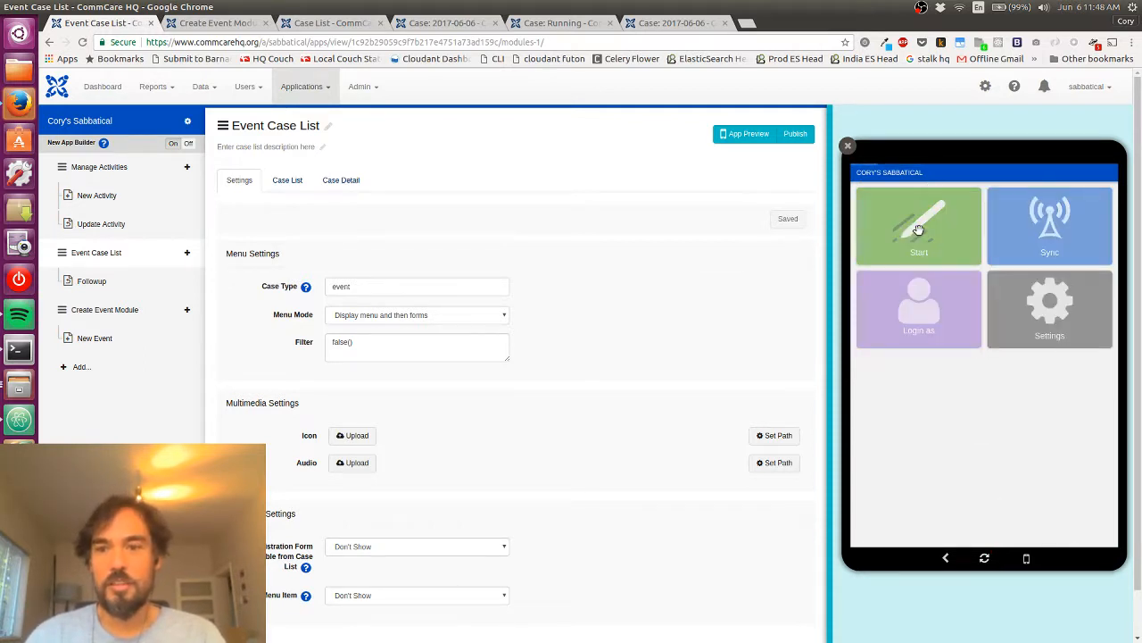
Start the preview app and begin renaming the module title to append '(hidden)'
{"action": "left_click", "coordinate": [917, 225]}
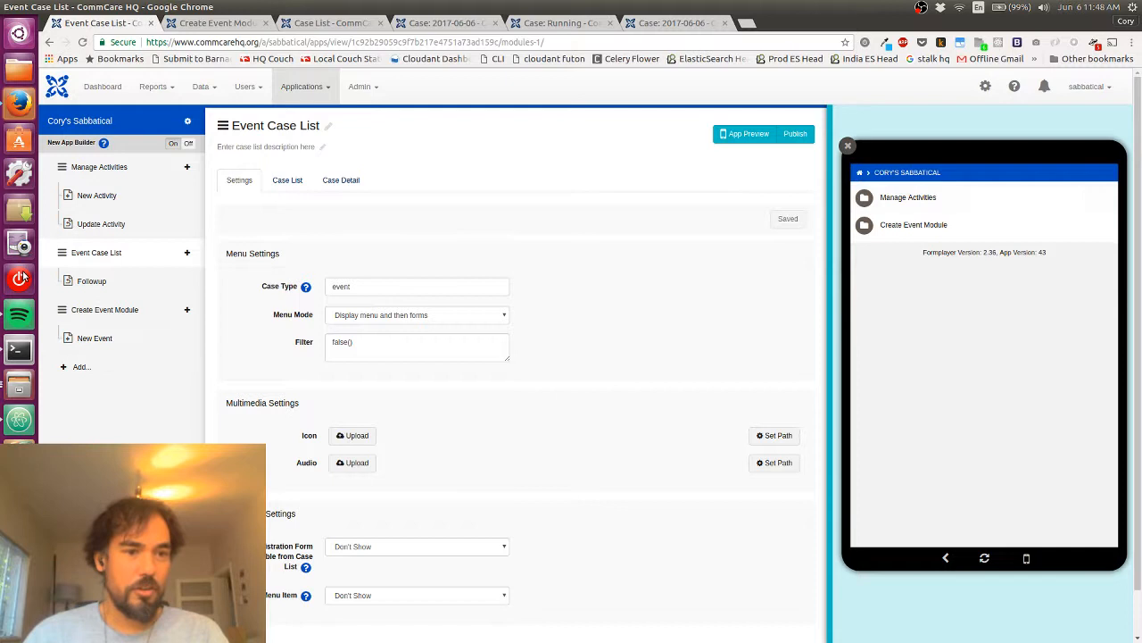
{"action": "mouse_move", "coordinate": [63, 259]}
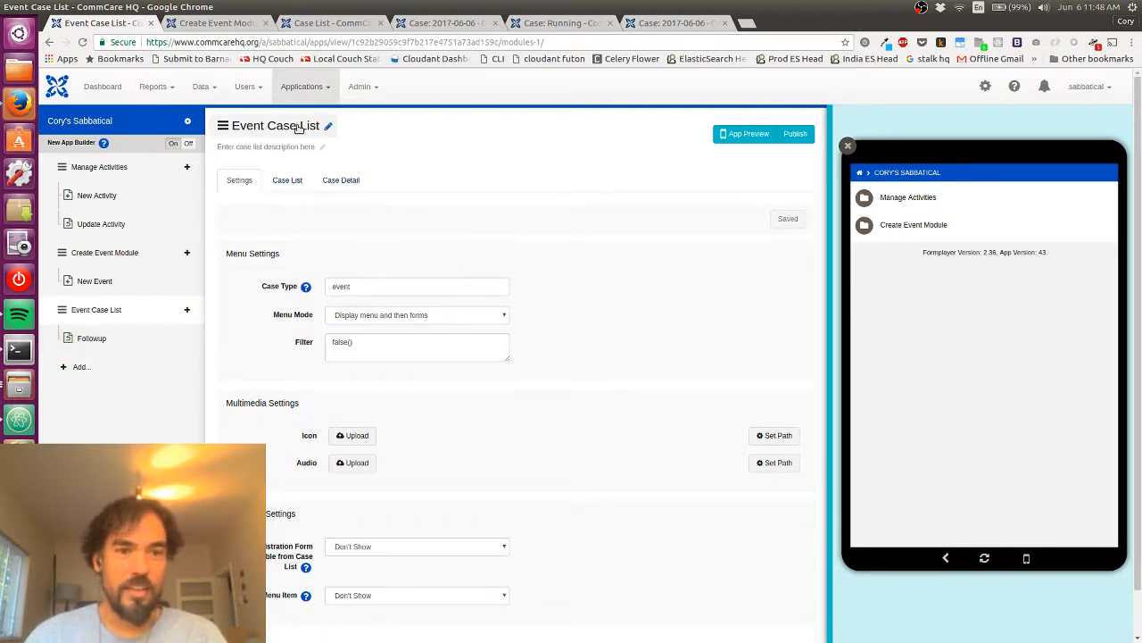
{"action": "left_click", "coordinate": [328, 125]}
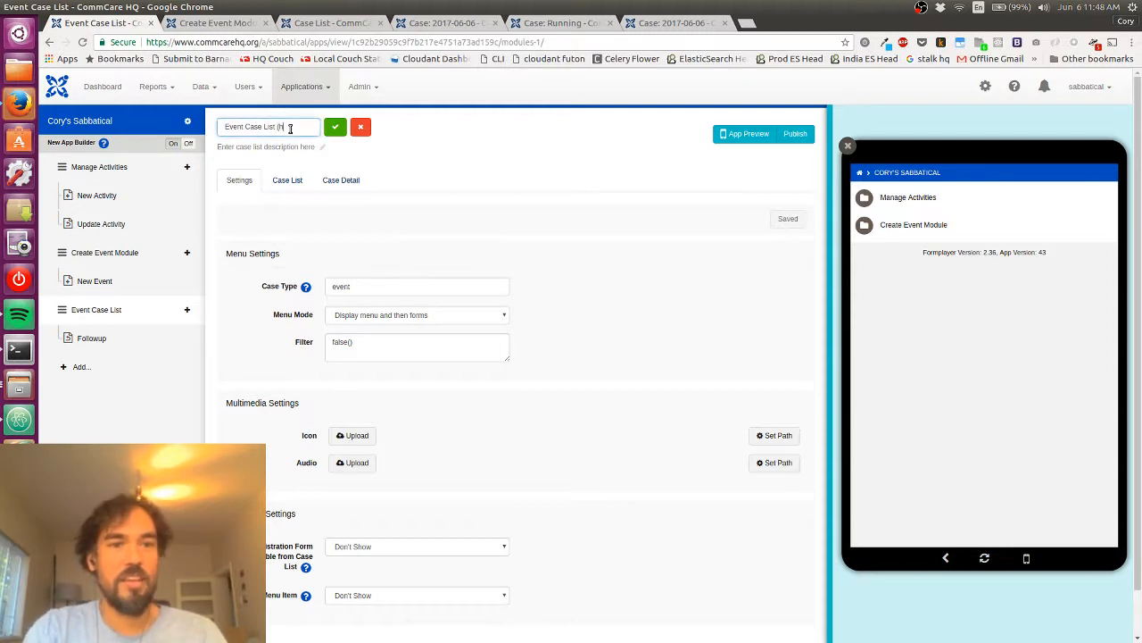
{"action": "left_click", "coordinate": [336, 125]}
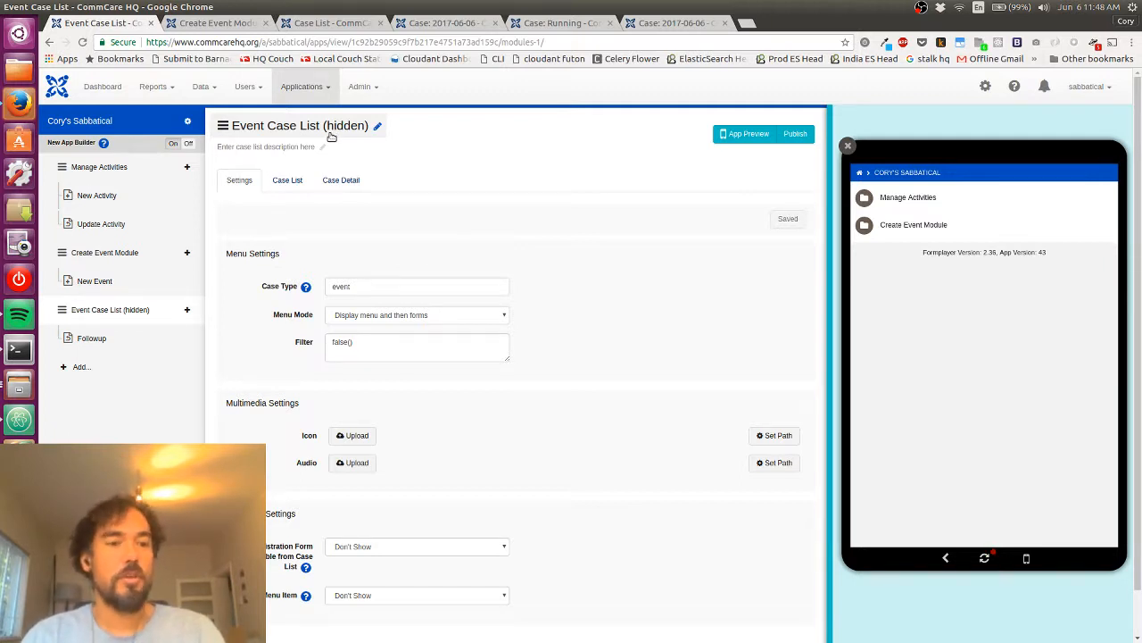
{"action": "mouse_move", "coordinate": [907, 196]}
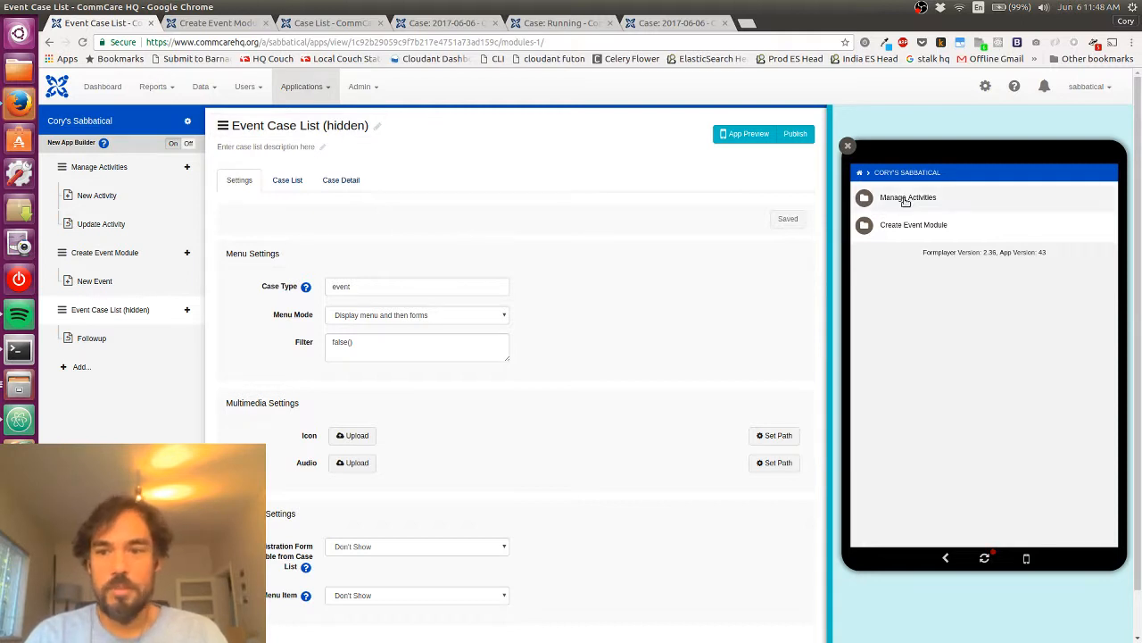
{"action": "mouse_move", "coordinate": [910, 264]}
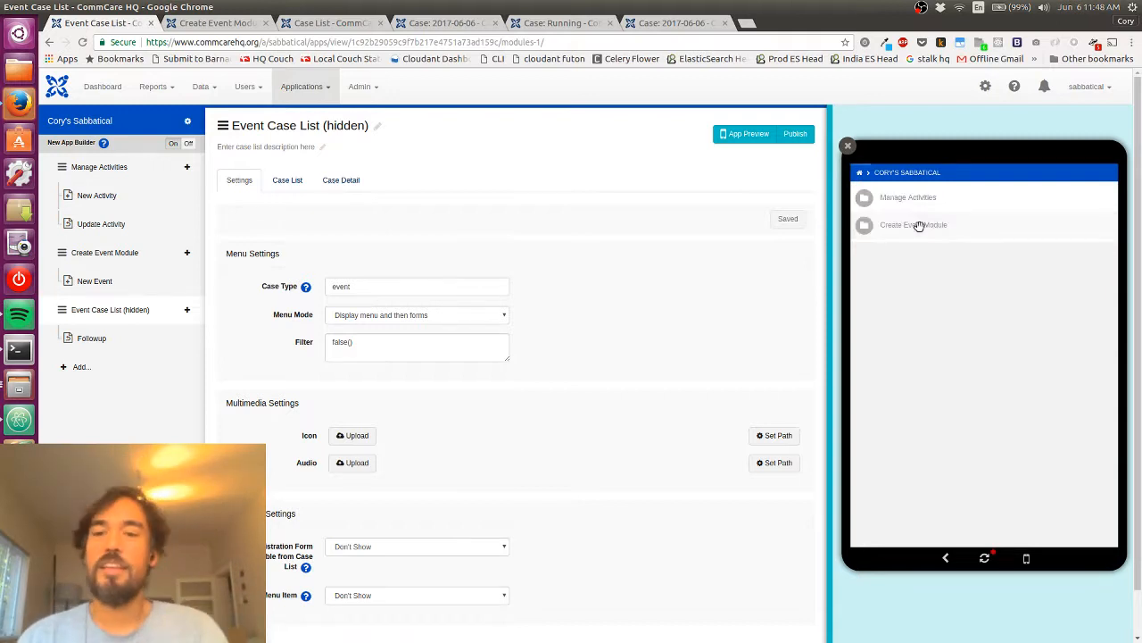
{"action": "mouse_move", "coordinate": [924, 228]}
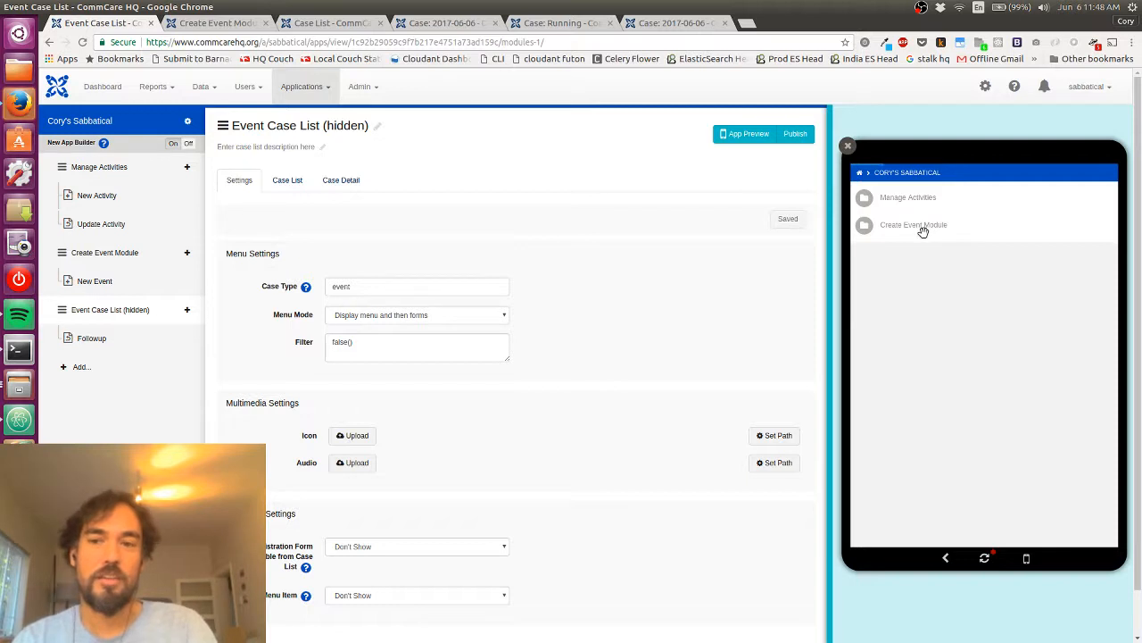
In the preview, choose Running under Create Event Module, continue, and load the New Event form
{"action": "left_click", "coordinate": [914, 225]}
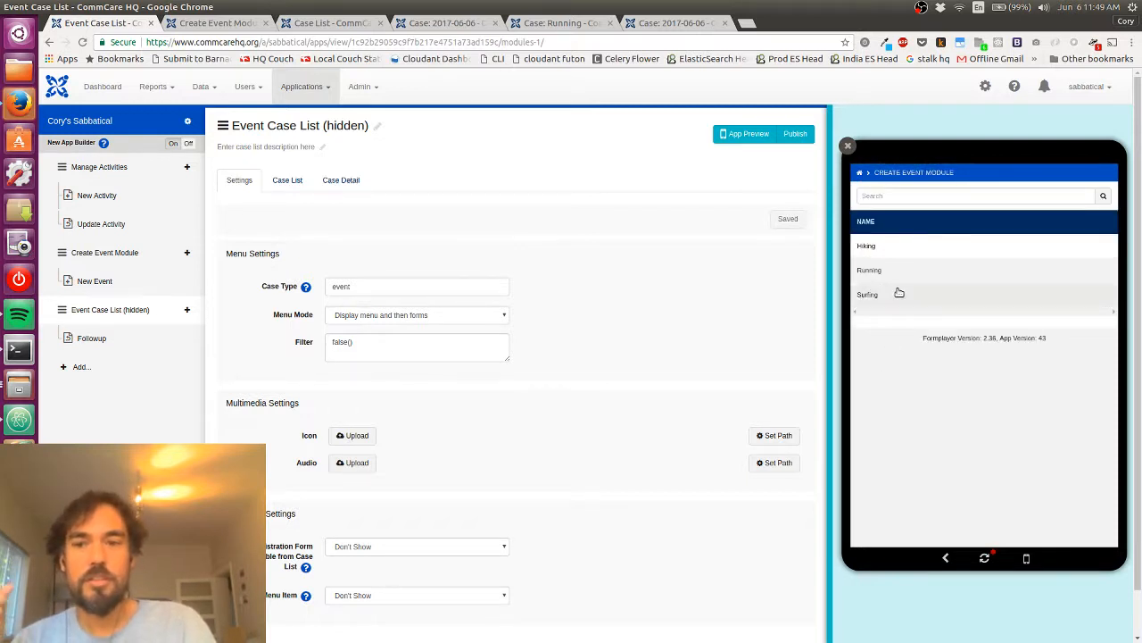
{"action": "mouse_move", "coordinate": [910, 259]}
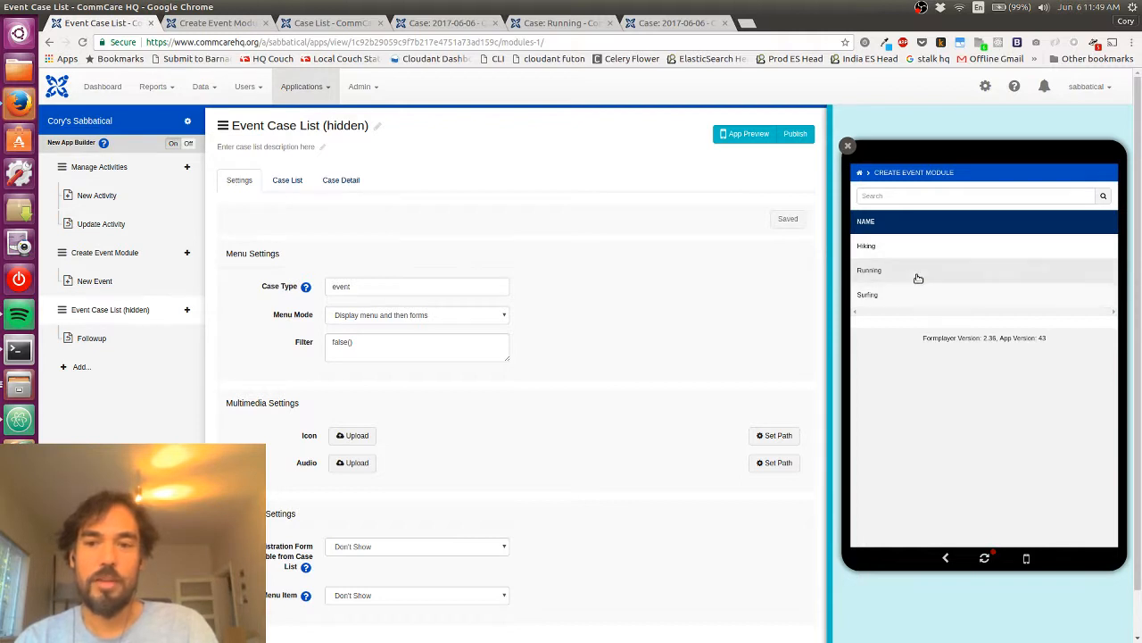
{"action": "left_click", "coordinate": [917, 269]}
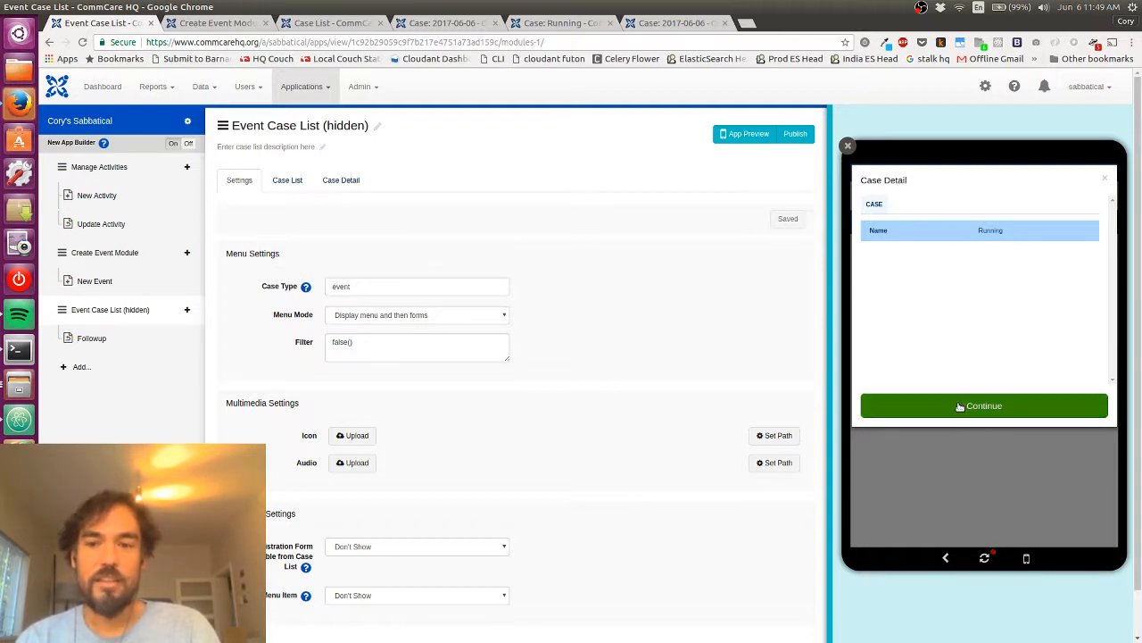
{"action": "mouse_move", "coordinate": [889, 382]}
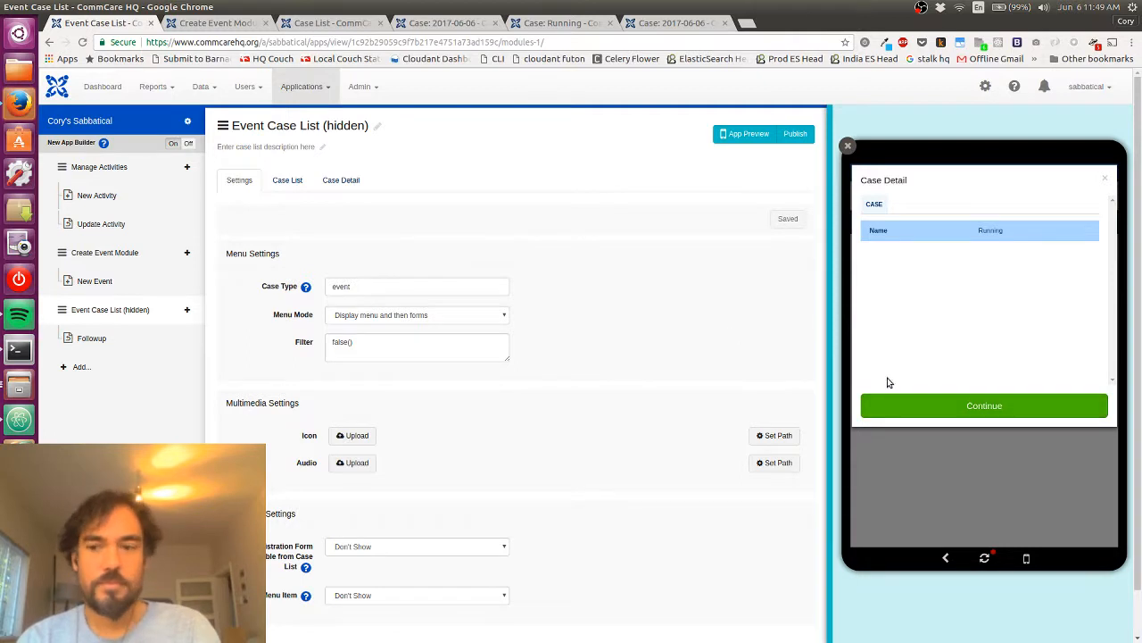
{"action": "left_click", "coordinate": [985, 405]}
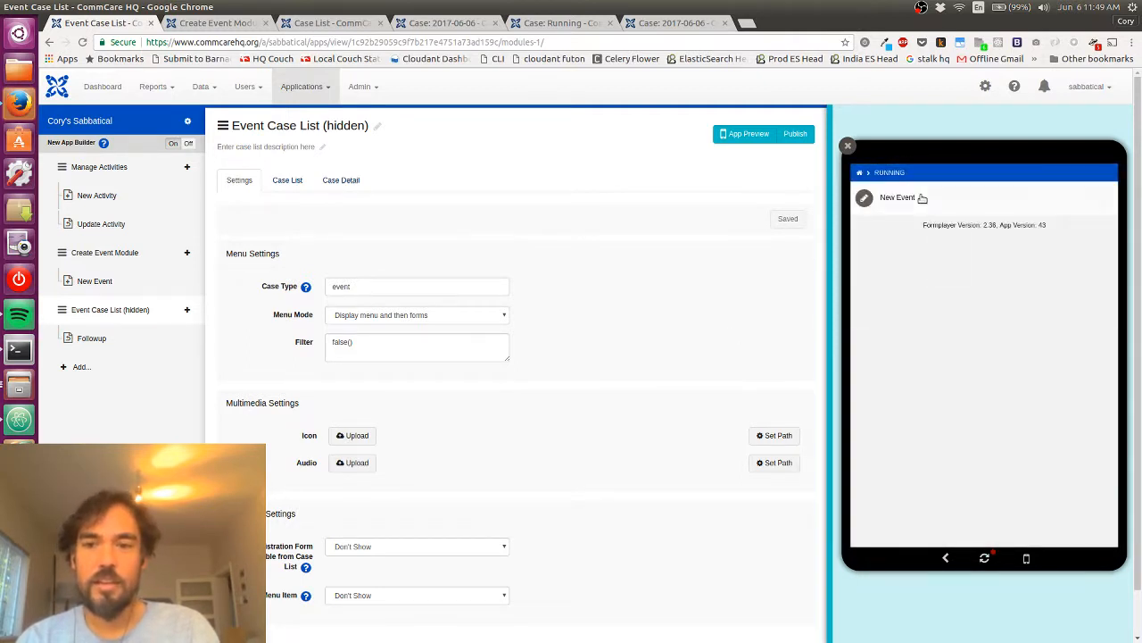
{"action": "left_click", "coordinate": [896, 196]}
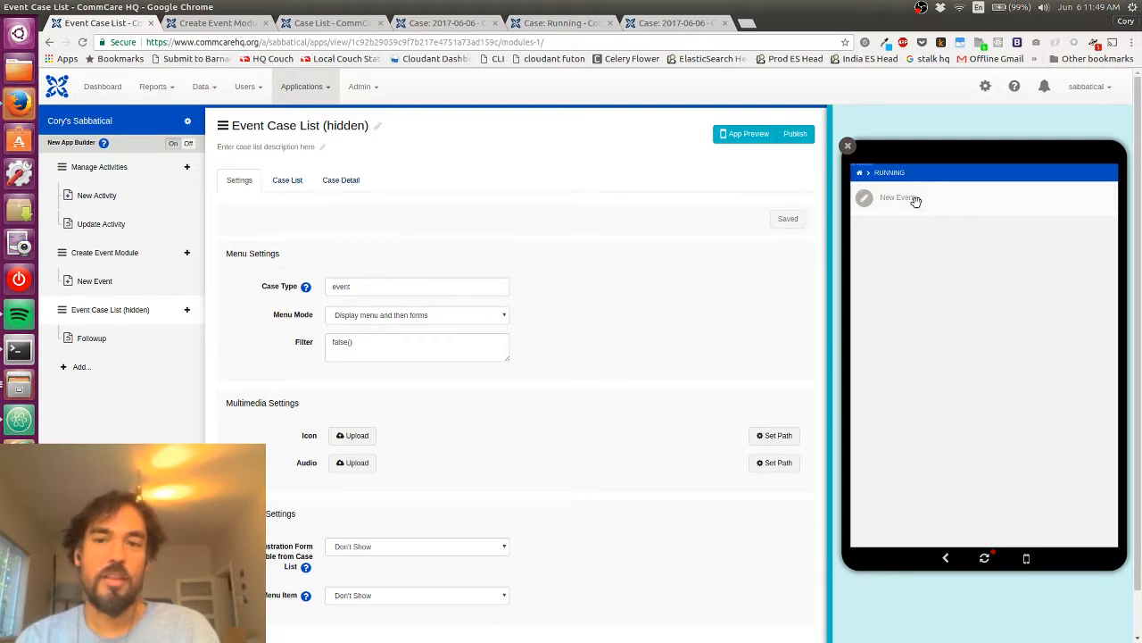
{"action": "left_click", "coordinate": [897, 196]}
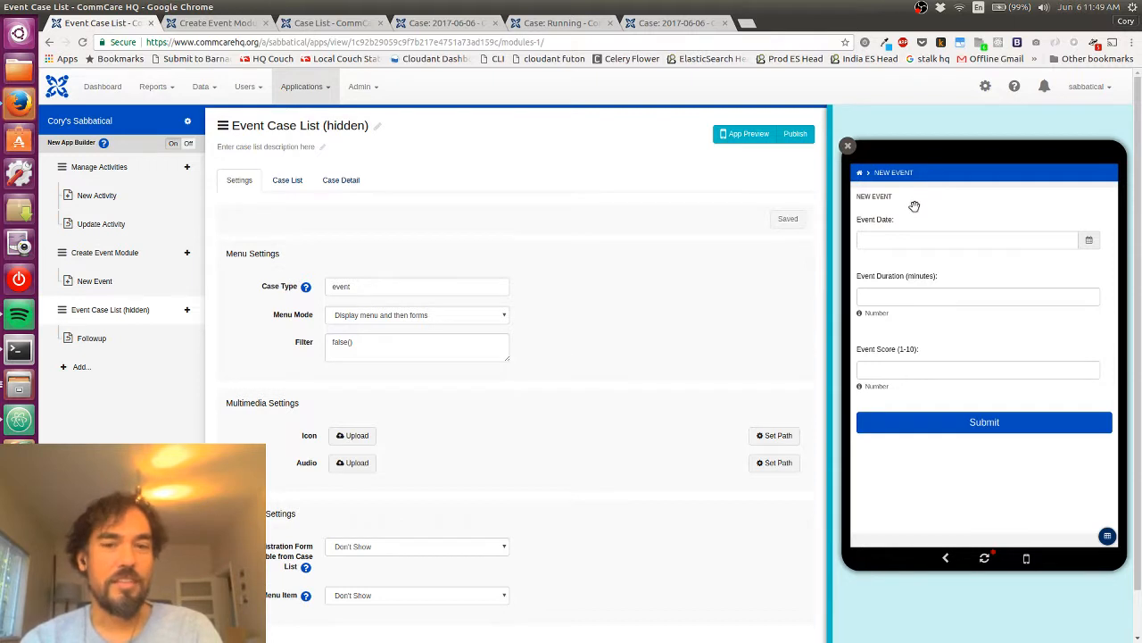
{"action": "mouse_move", "coordinate": [121, 293]}
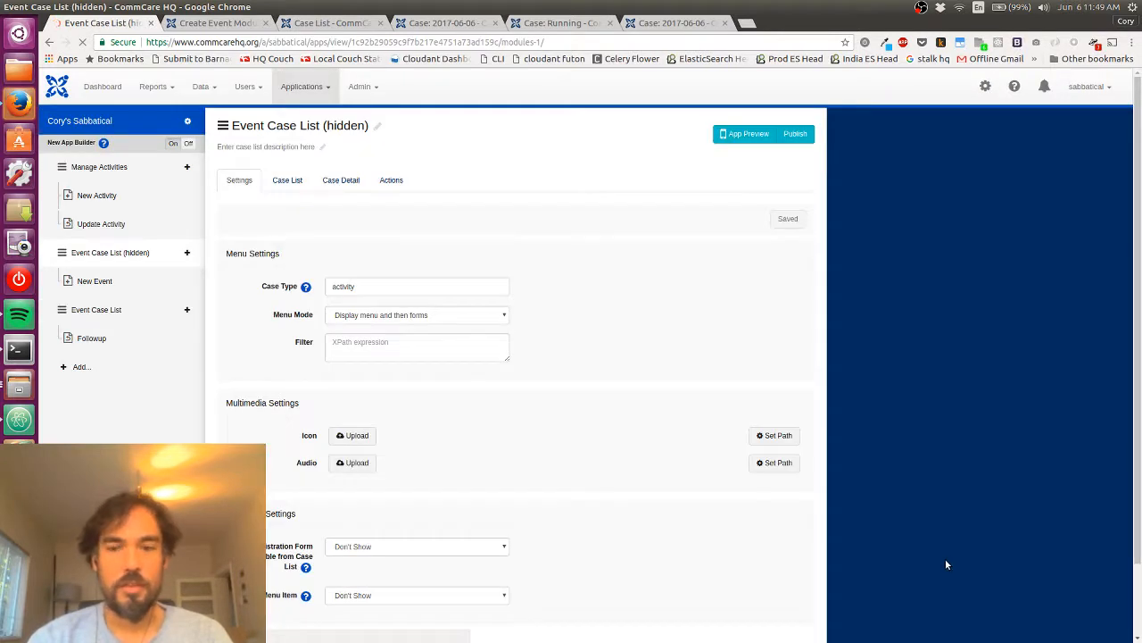
{"action": "mouse_move", "coordinate": [942, 507]}
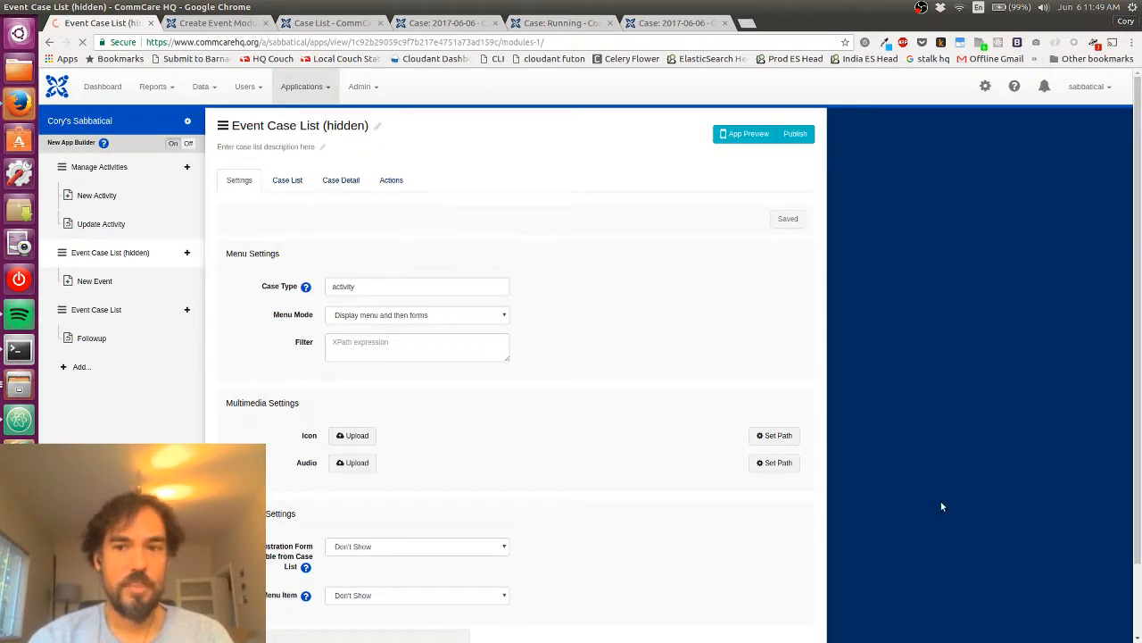
Restart the preview, then rename the module title to 'Create Event'
{"action": "left_click", "coordinate": [748, 134]}
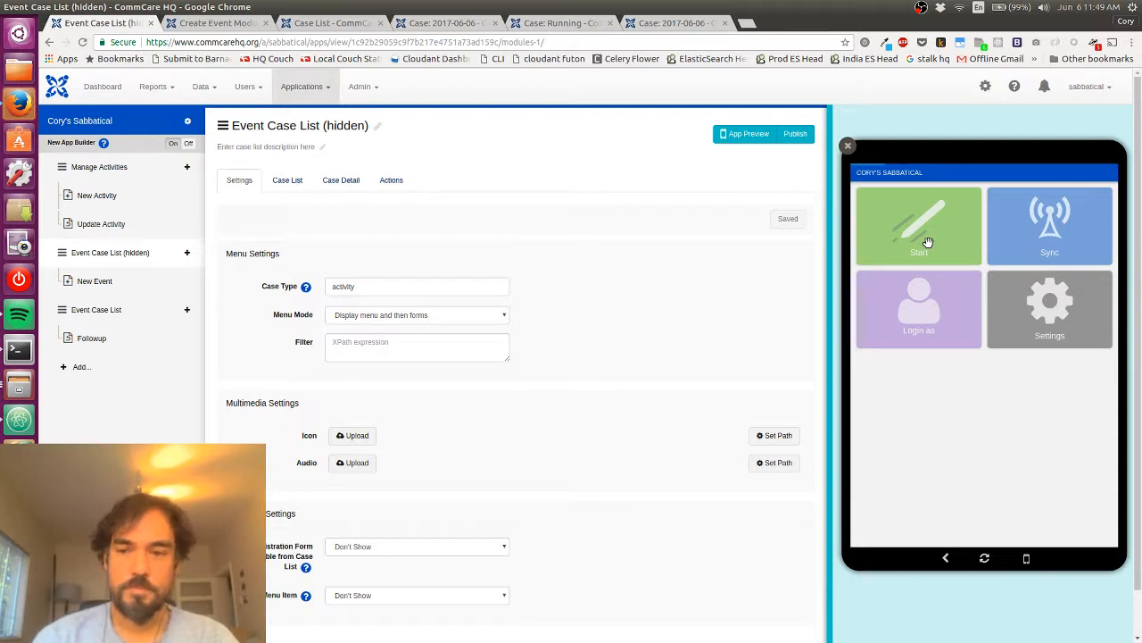
{"action": "left_click", "coordinate": [918, 225]}
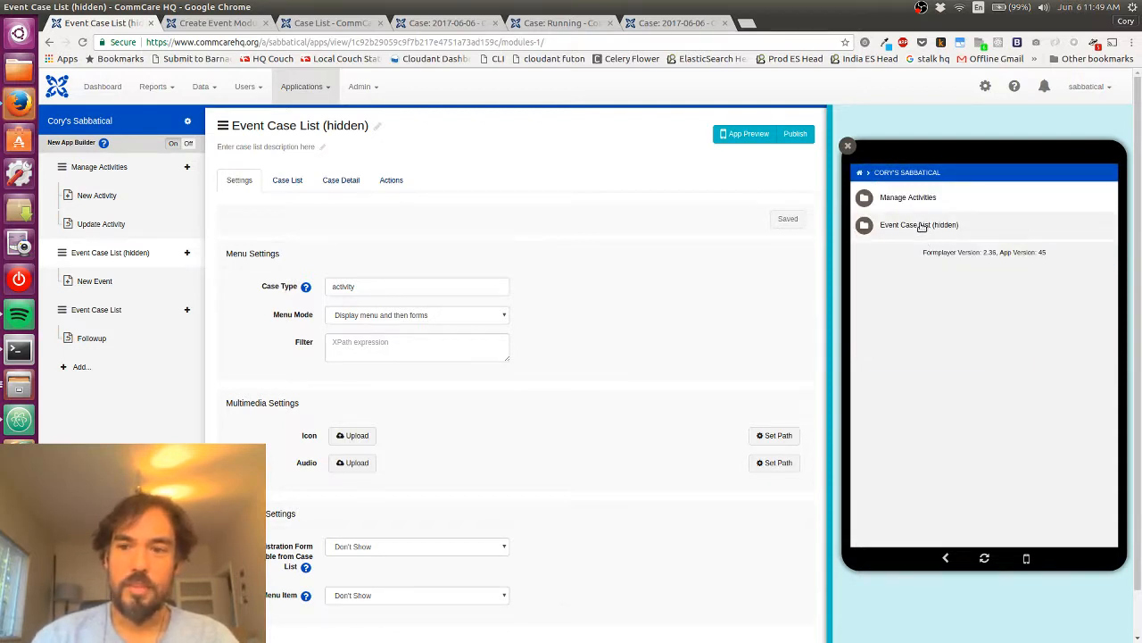
{"action": "scroll", "scroll_direction": "down", "scroll_amount": 3}
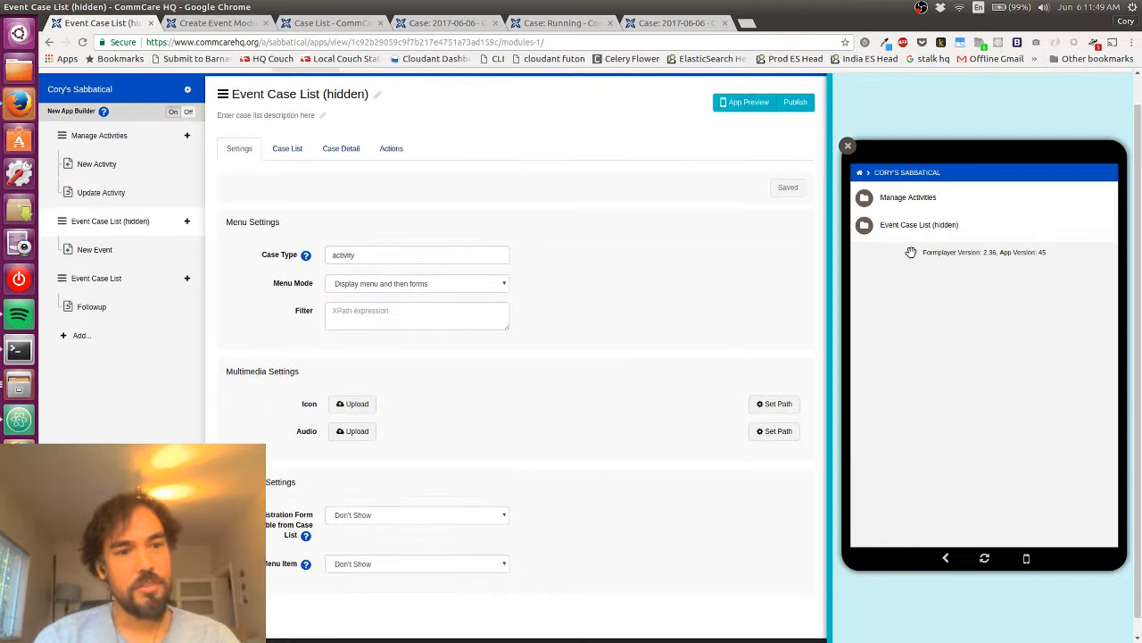
{"action": "mouse_move", "coordinate": [549, 300]}
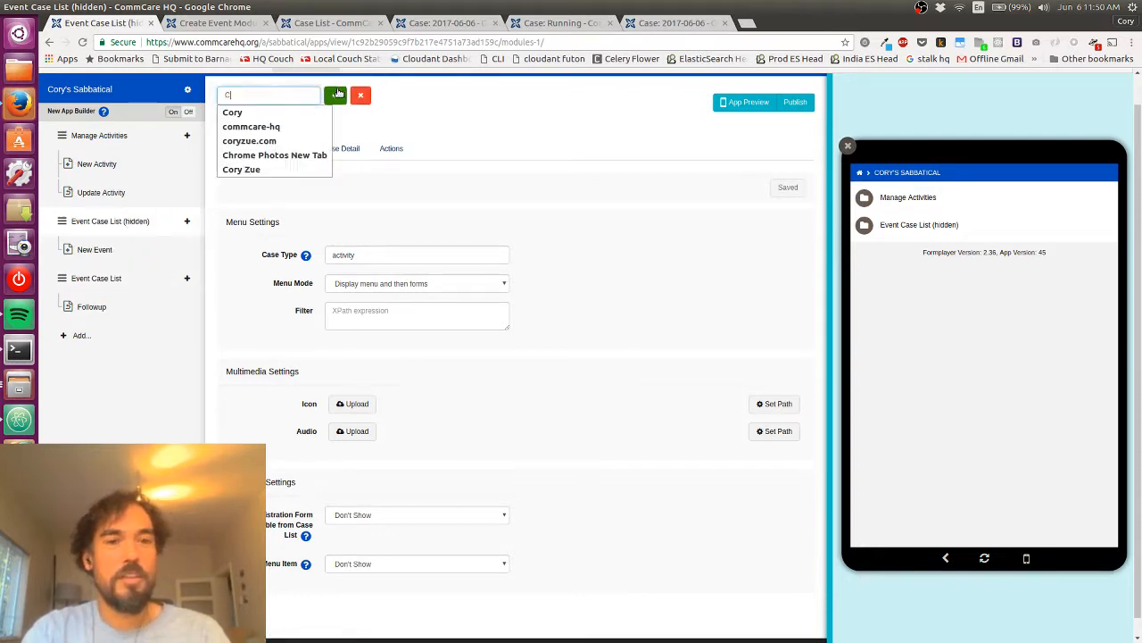
{"action": "type", "text": "Create Event"}
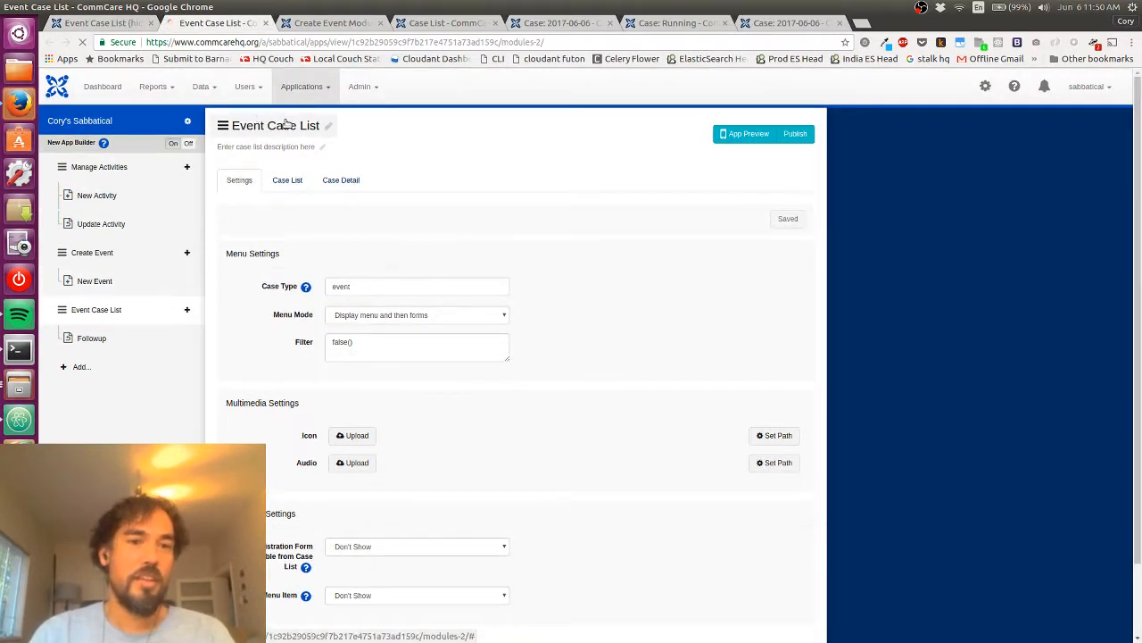
Rename the Event Case List menu to 'Event Case List (hidden)' and confirm
{"action": "left_click", "coordinate": [748, 132]}
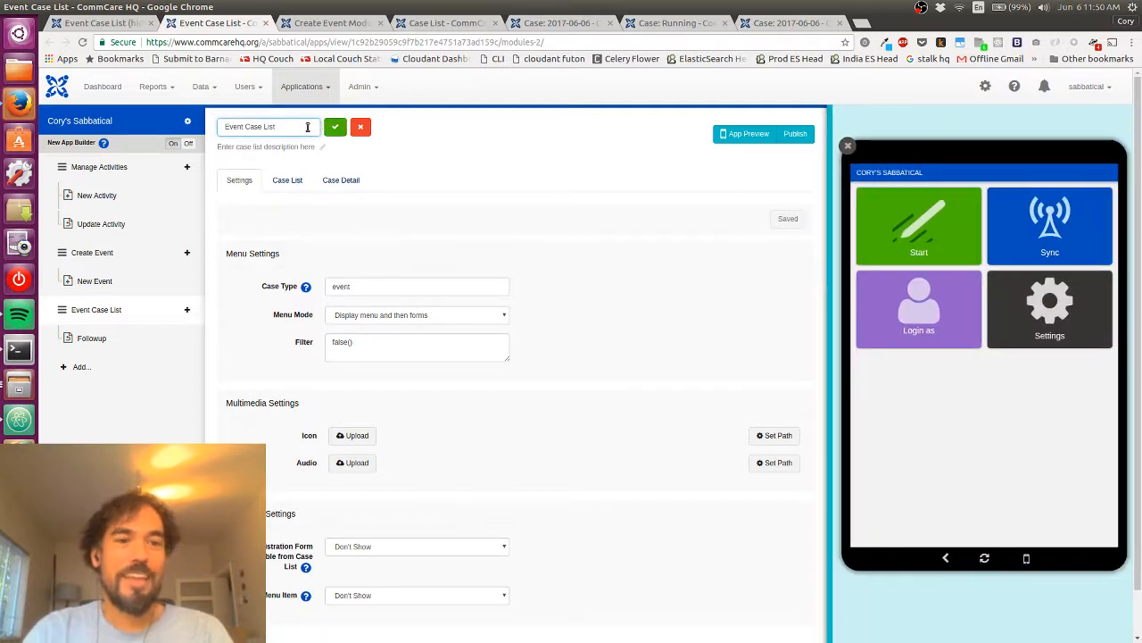
{"action": "triple_click", "coordinate": [268, 125]}
{"action": "type", "text": " (hidde"}
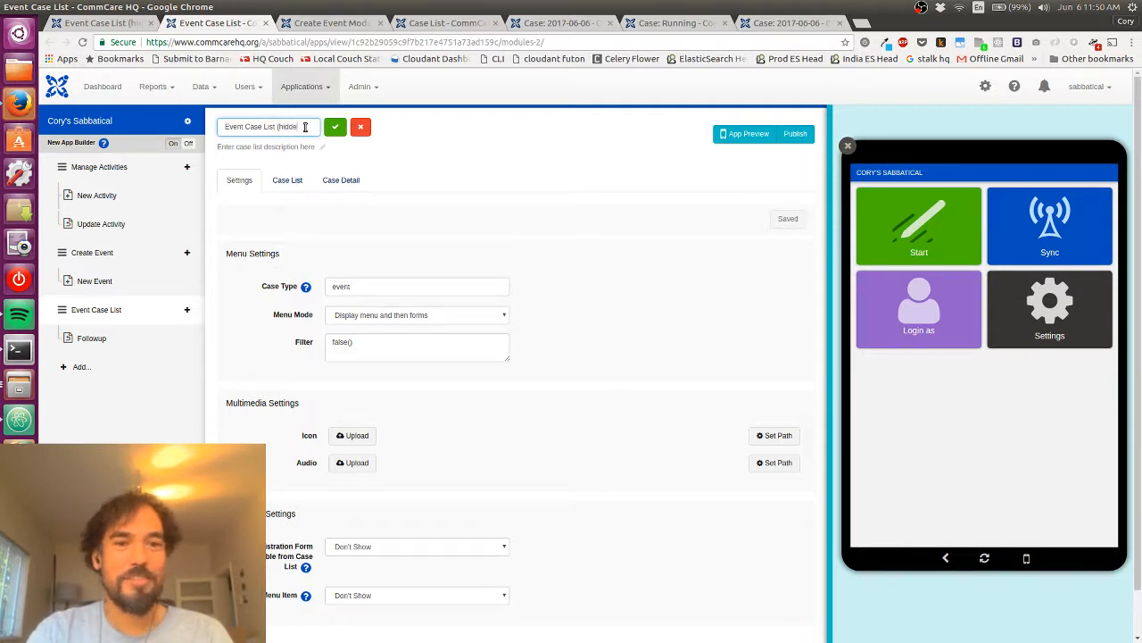
{"action": "left_click", "coordinate": [335, 125]}
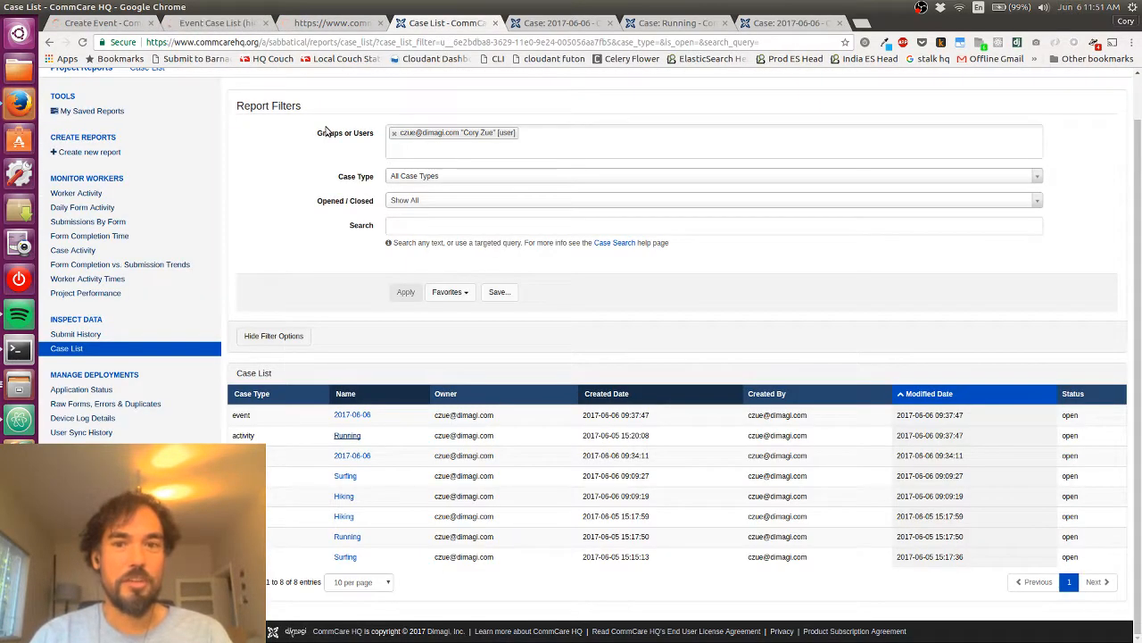
View the 2017-06-06 event case's details, then return to the Create Event module settings
{"action": "left_click", "coordinate": [352, 414]}
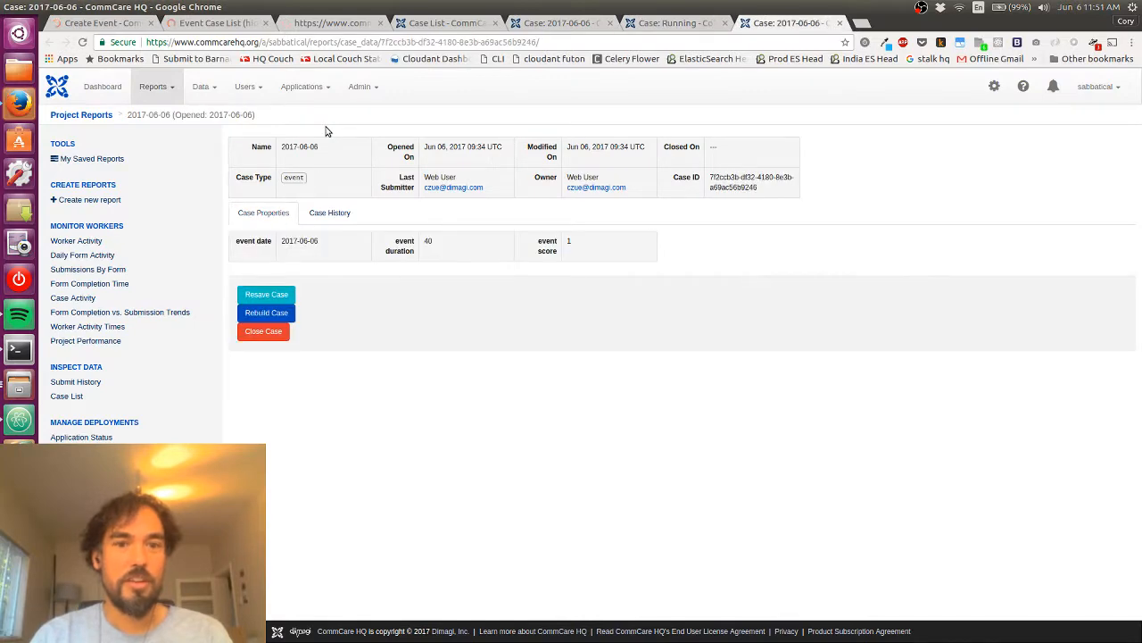
{"action": "left_click", "coordinate": [98, 21]}
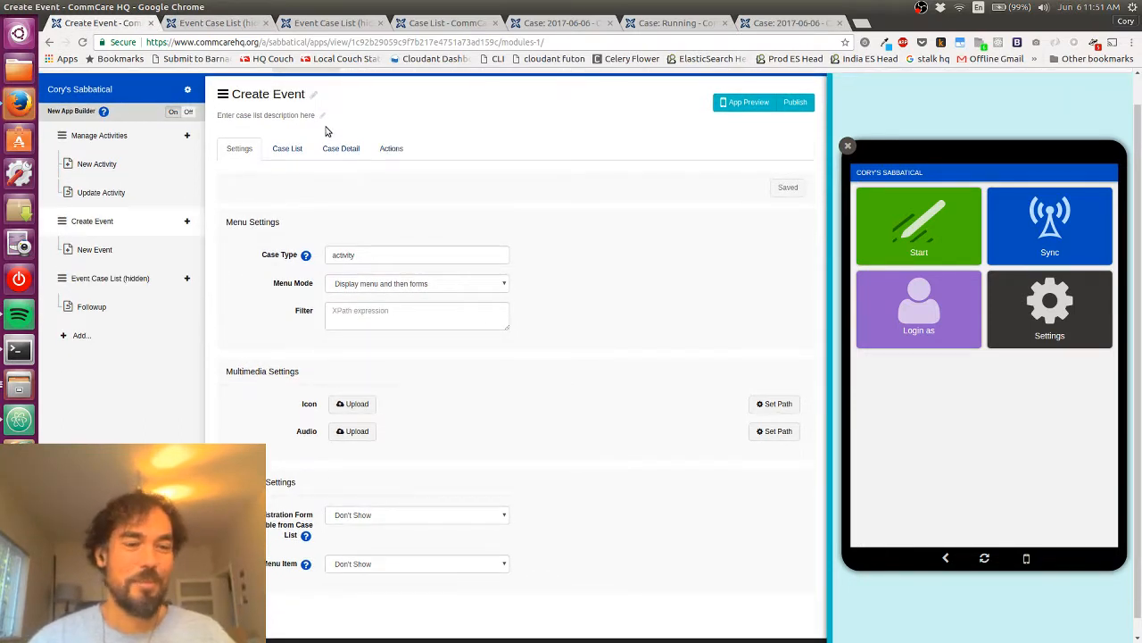
{"action": "mouse_move", "coordinate": [289, 182]}
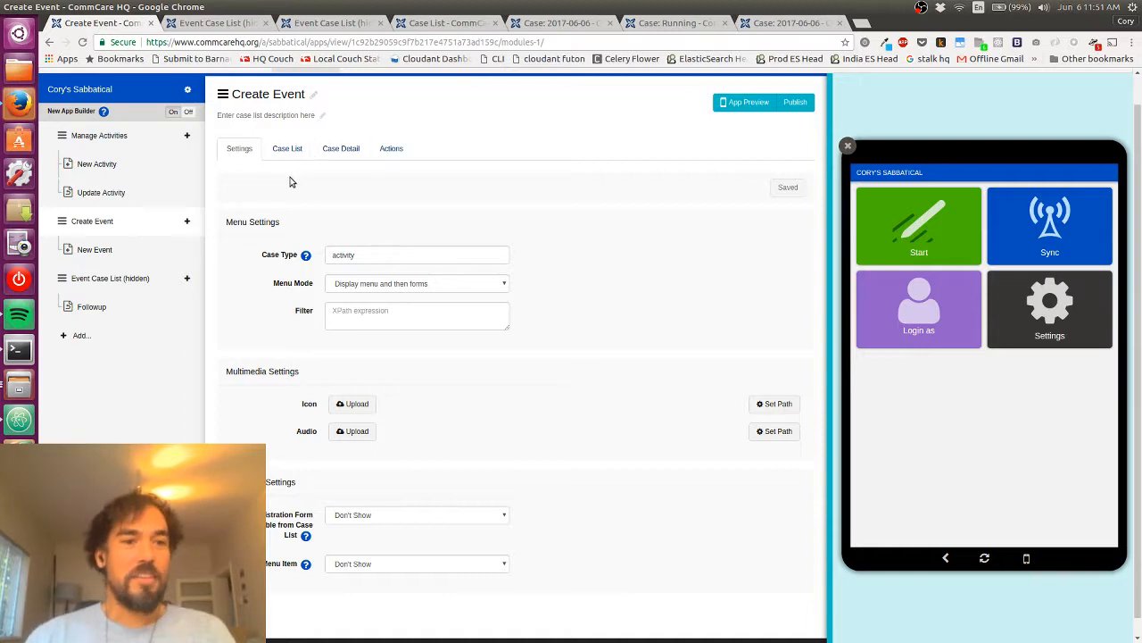
{"action": "mouse_move", "coordinate": [278, 204]}
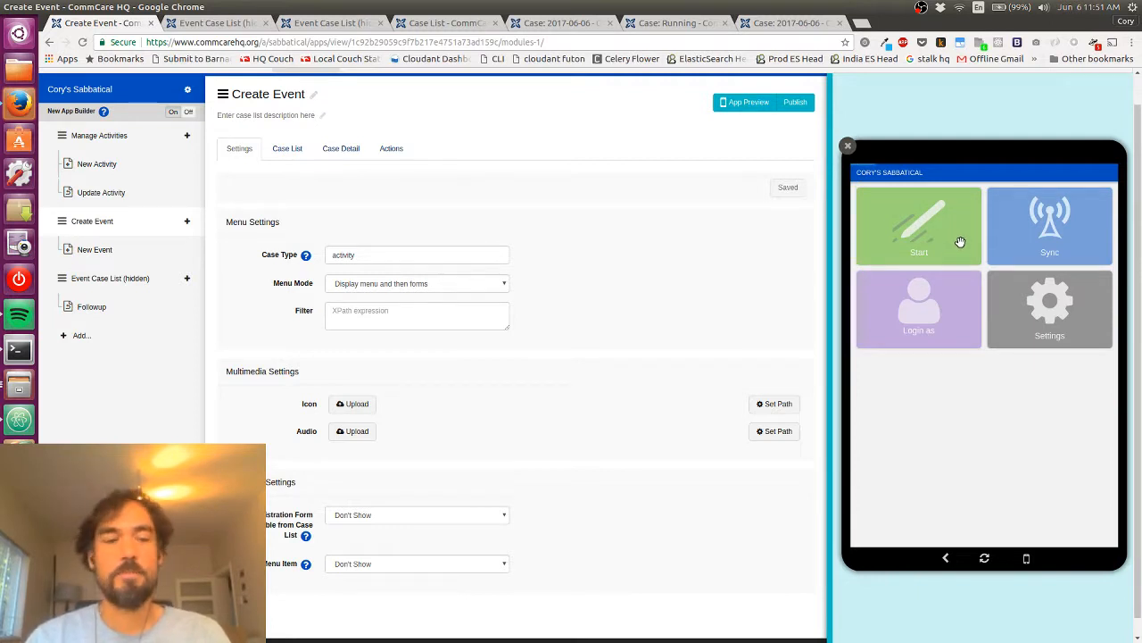
In the preview, start the app, enter Create Event and view the Running case's detail screen
{"action": "left_click", "coordinate": [918, 225]}
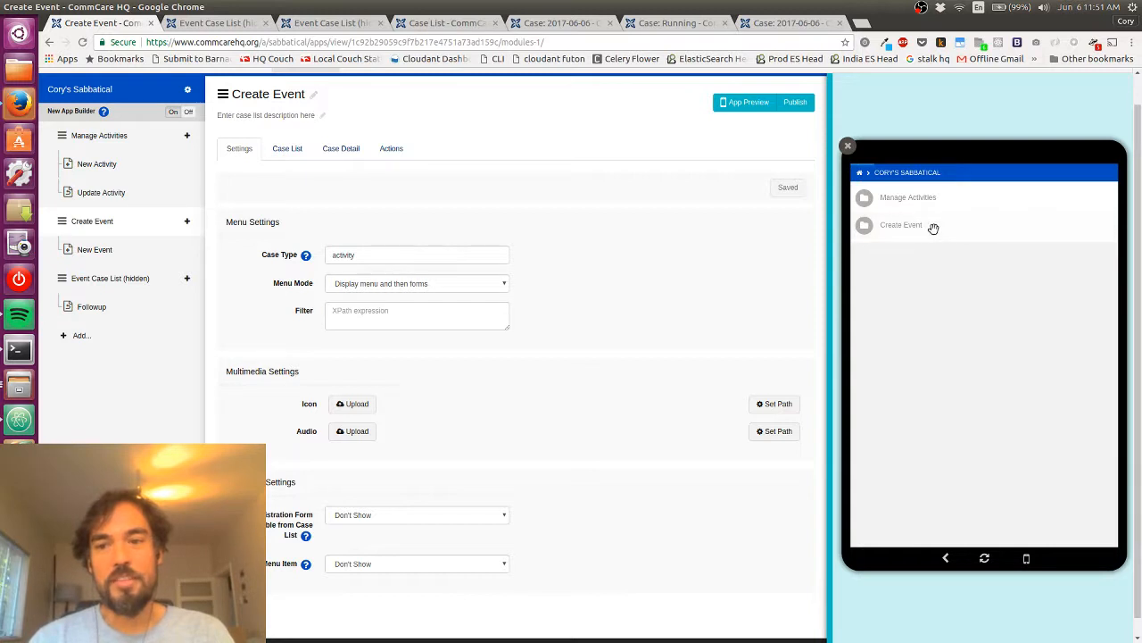
{"action": "left_click", "coordinate": [902, 225]}
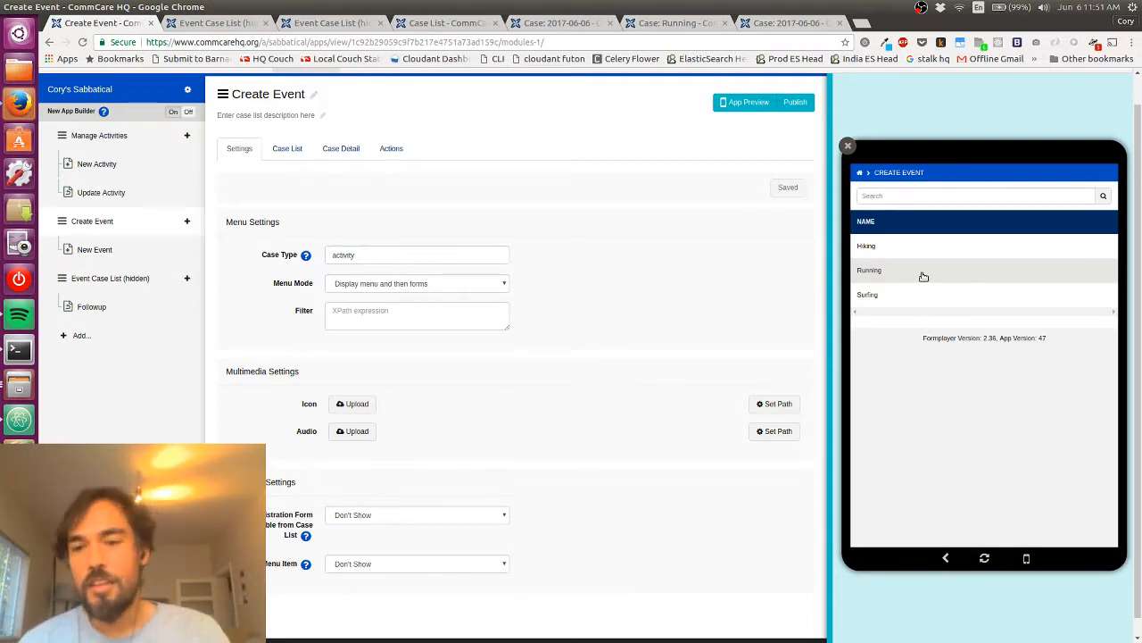
{"action": "left_click", "coordinate": [869, 270]}
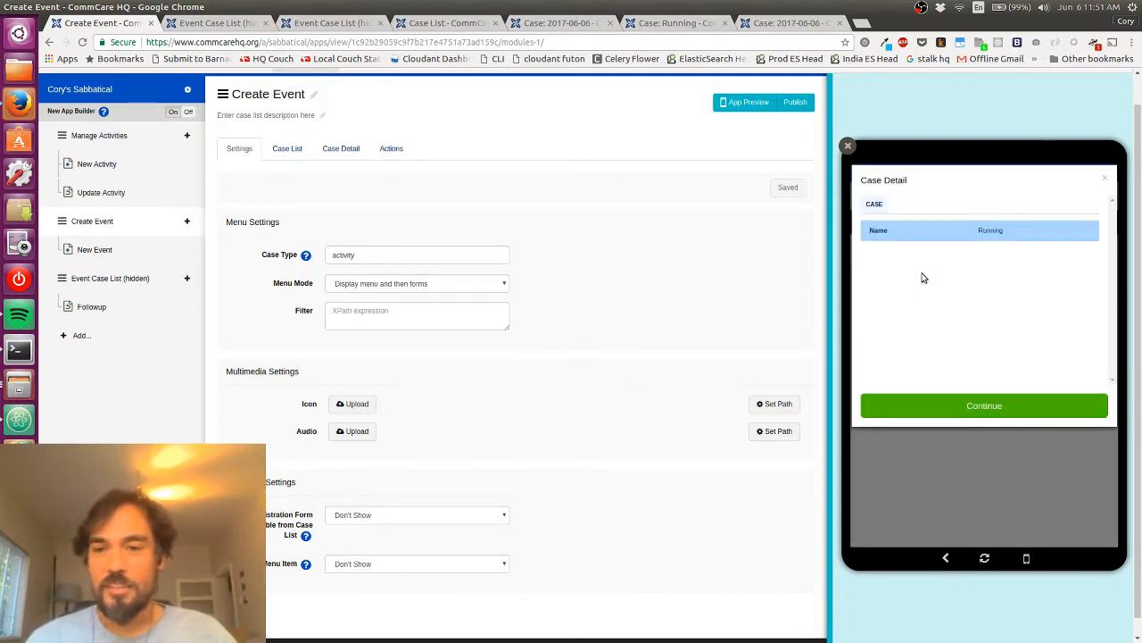
{"action": "mouse_move", "coordinate": [1003, 225]}
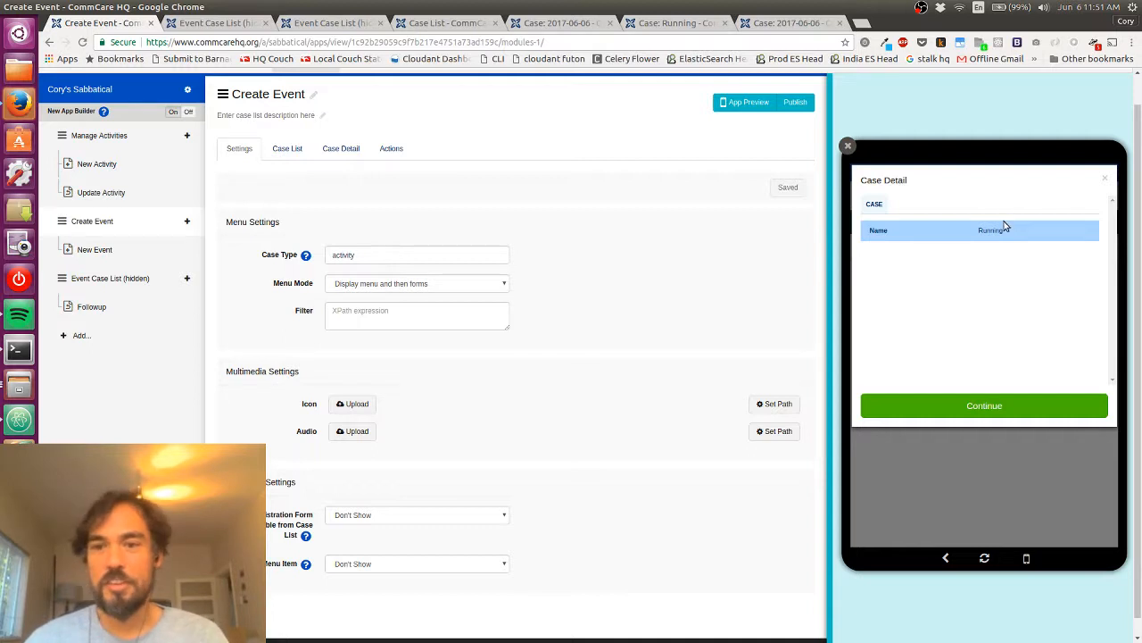
{"action": "mouse_move", "coordinate": [982, 232]}
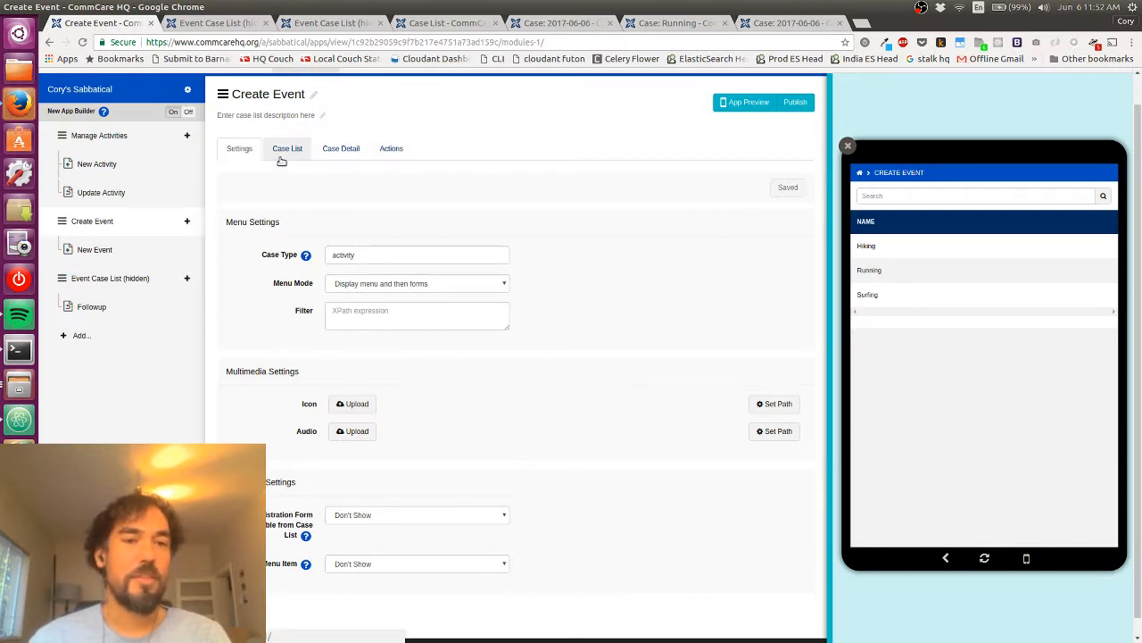
Show the Create Event module's Case List display properties
{"action": "left_click", "coordinate": [286, 148]}
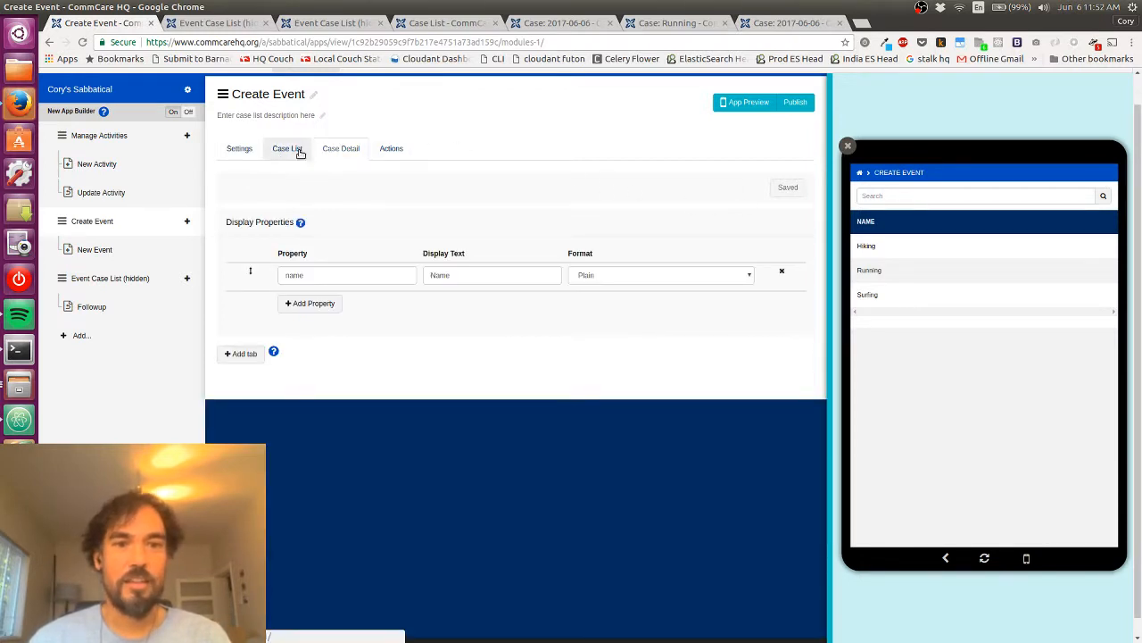
{"action": "left_click", "coordinate": [288, 148]}
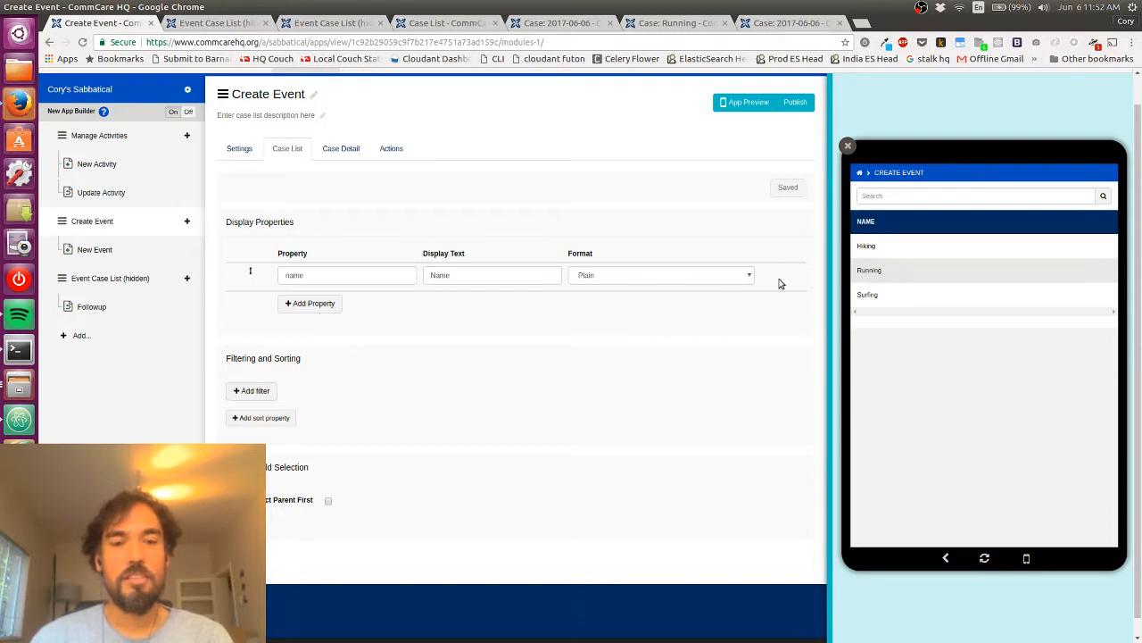
Add a Last Event Date column formatted Time Since or Until Date, measuring days since date, and save
{"action": "left_click", "coordinate": [311, 304]}
{"action": "type", "text": "last_event_date"}
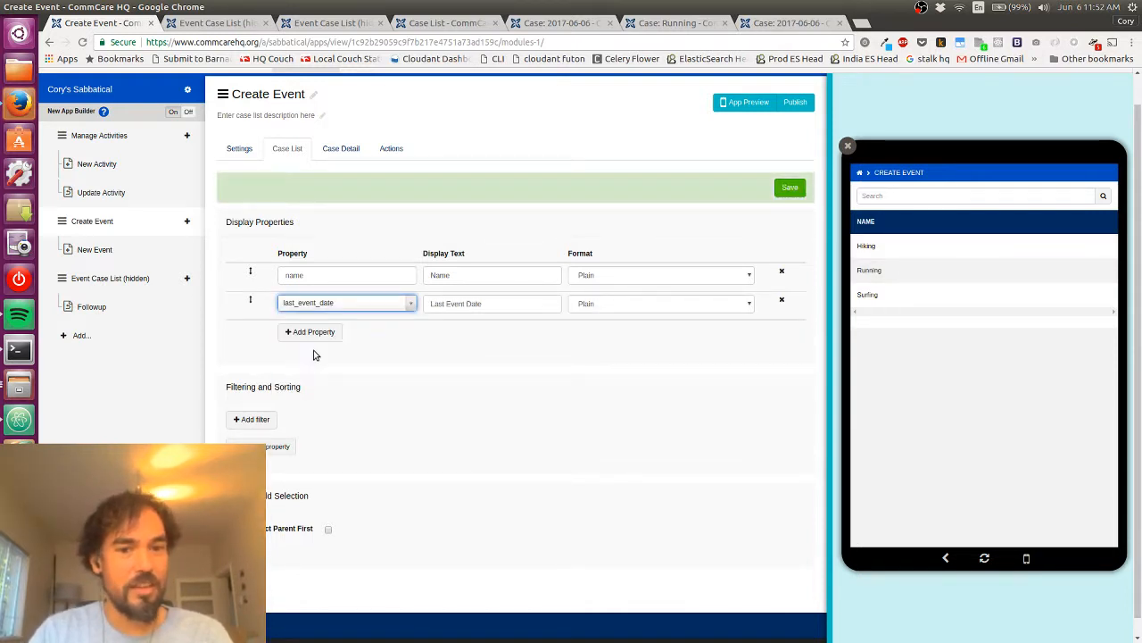
{"action": "left_click", "coordinate": [661, 304]}
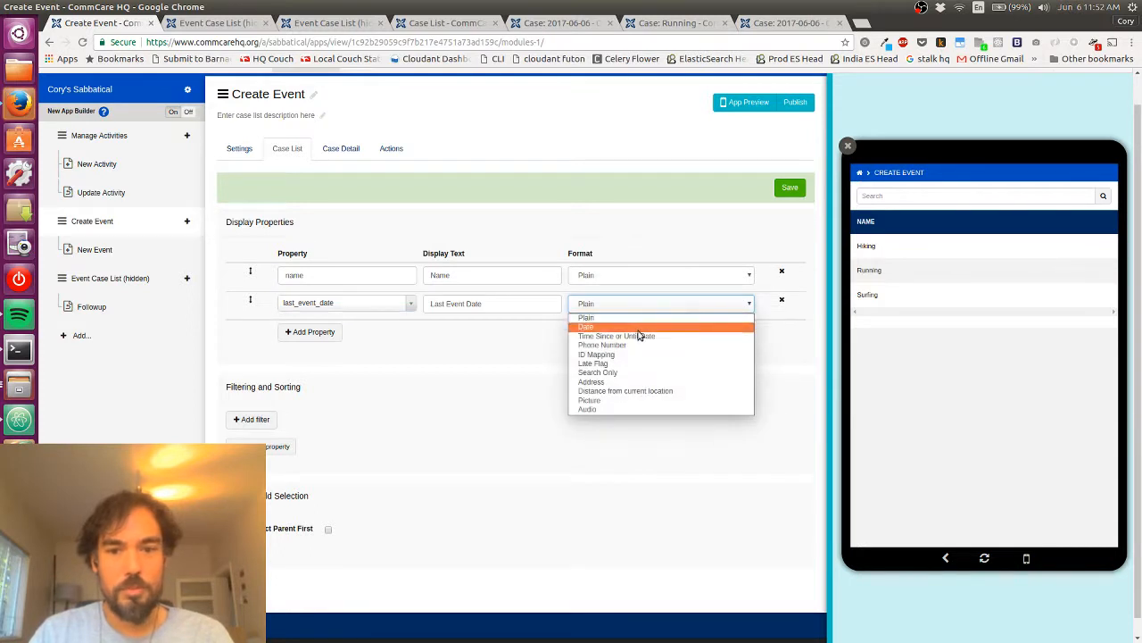
{"action": "left_click", "coordinate": [586, 327]}
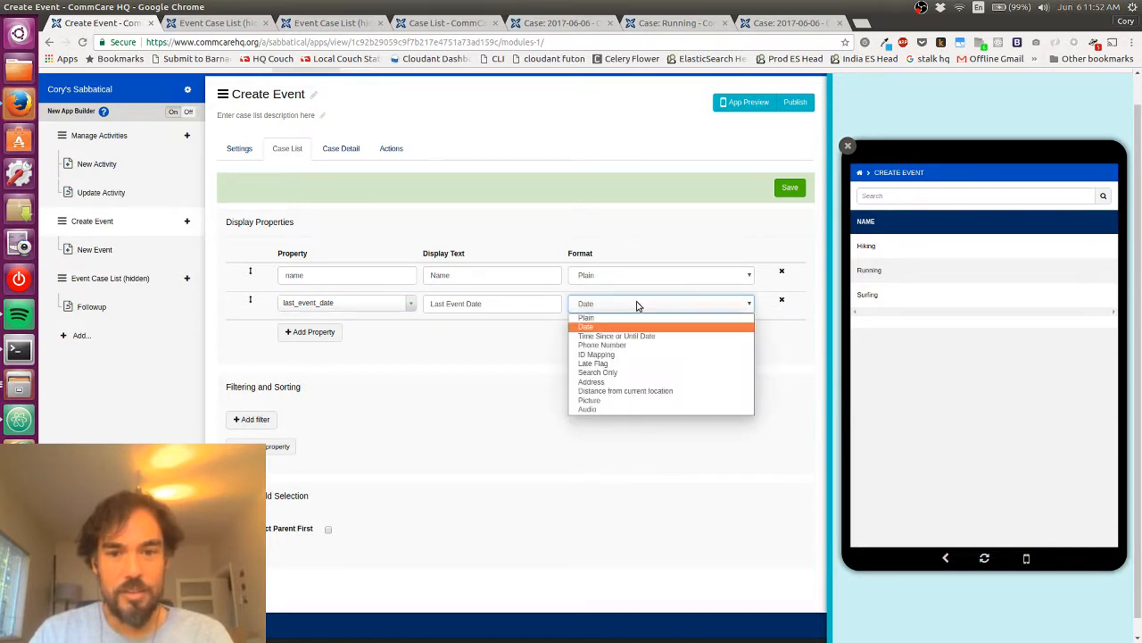
{"action": "mouse_move", "coordinate": [628, 335]}
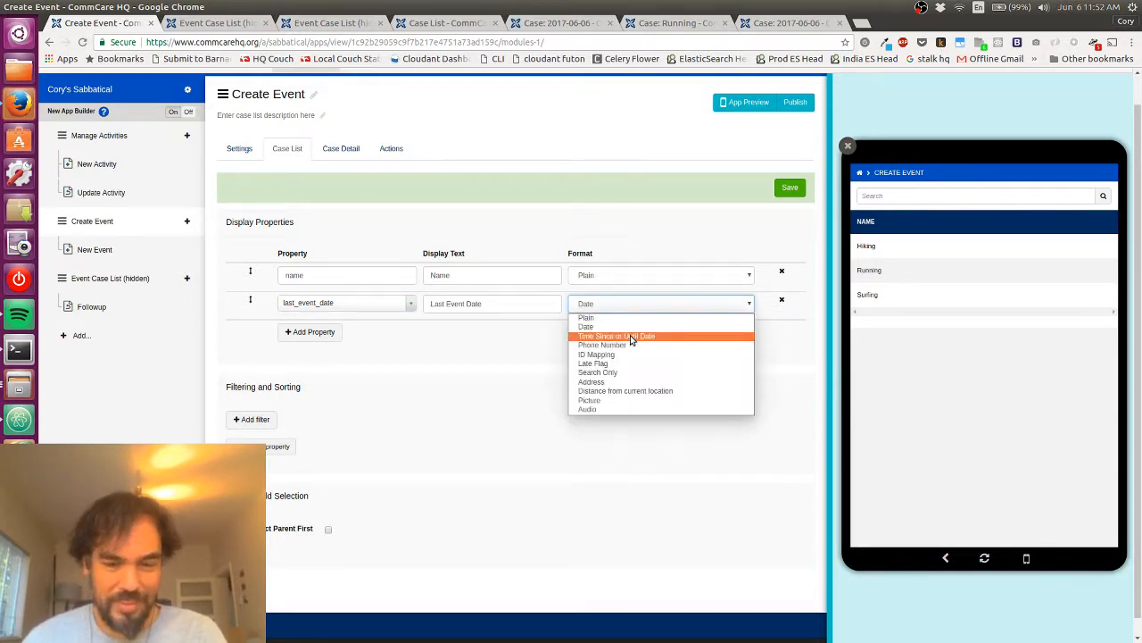
{"action": "left_click", "coordinate": [616, 335]}
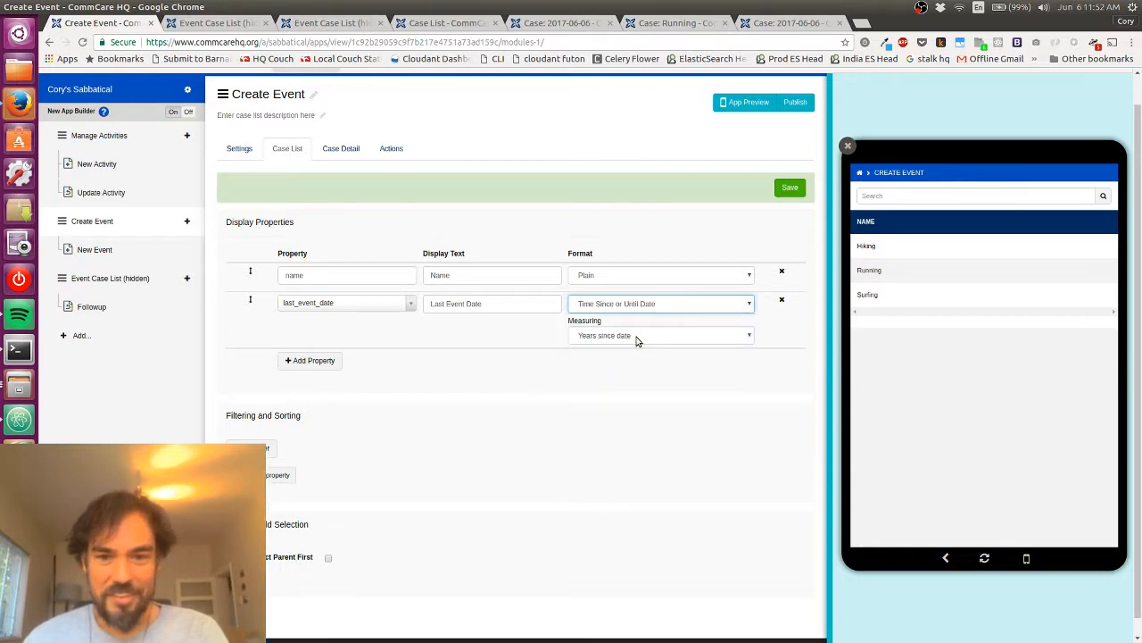
{"action": "left_click", "coordinate": [660, 336]}
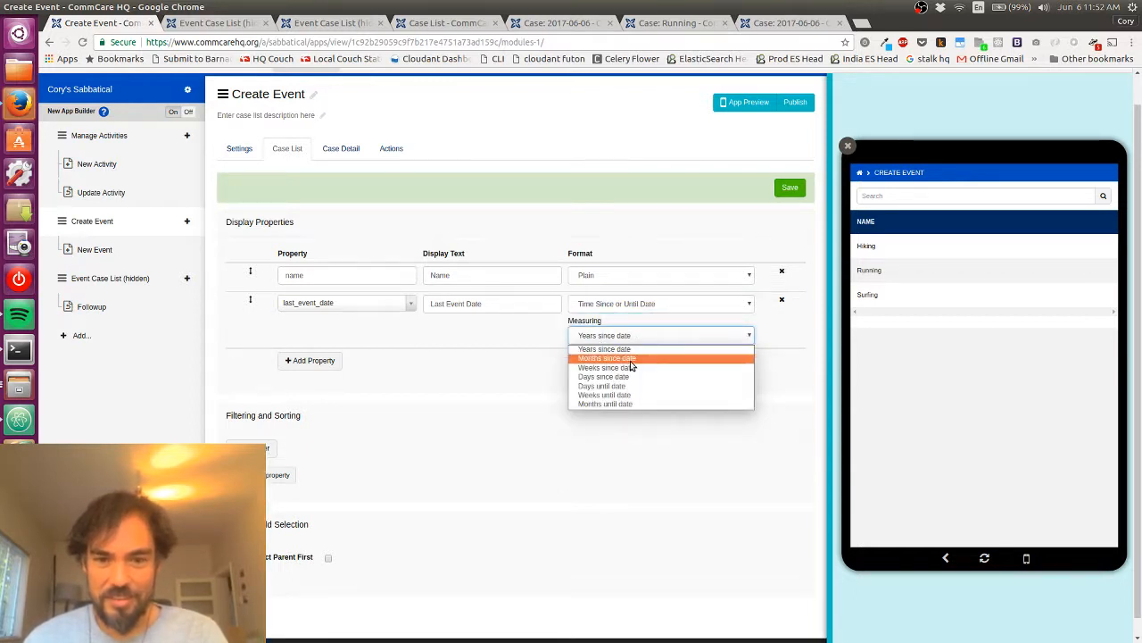
{"action": "mouse_move", "coordinate": [632, 376]}
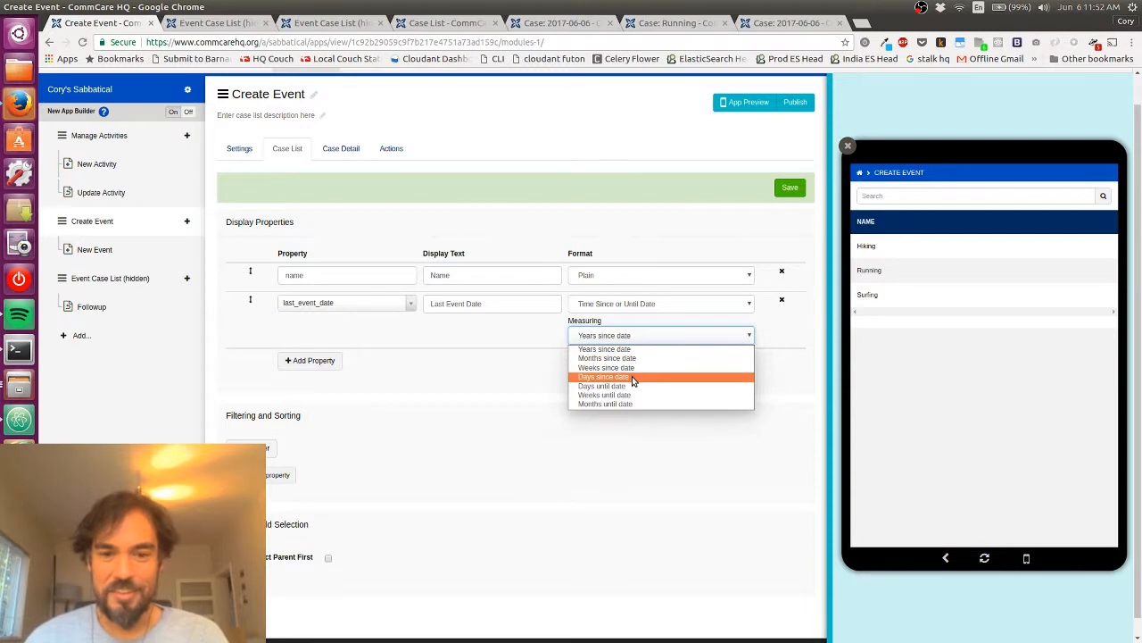
{"action": "left_click", "coordinate": [603, 375]}
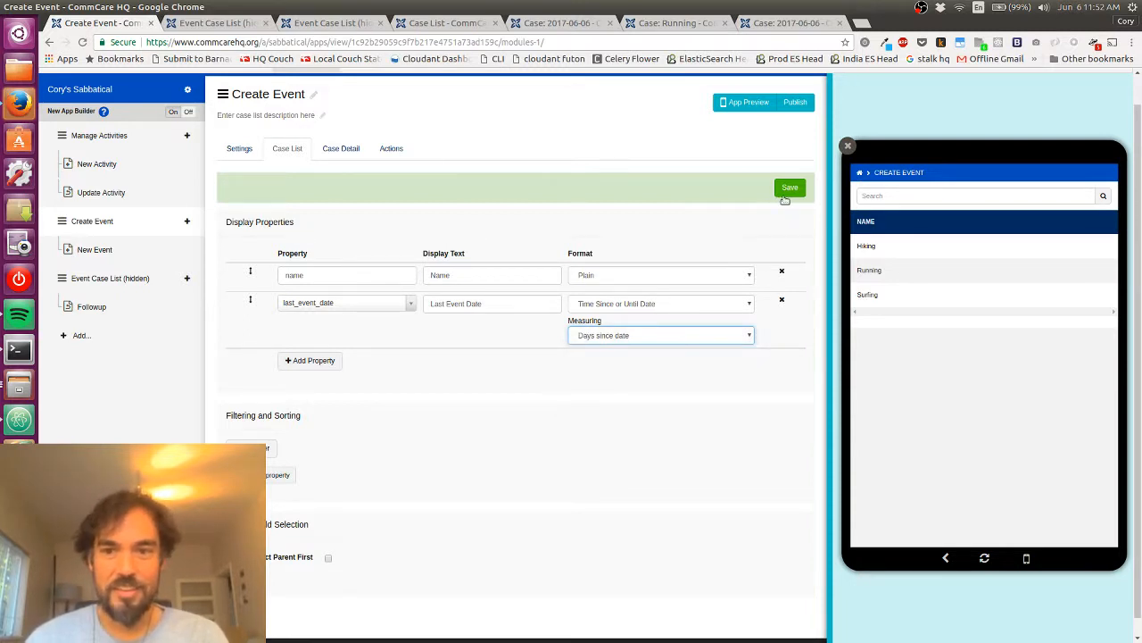
{"action": "left_click", "coordinate": [789, 187]}
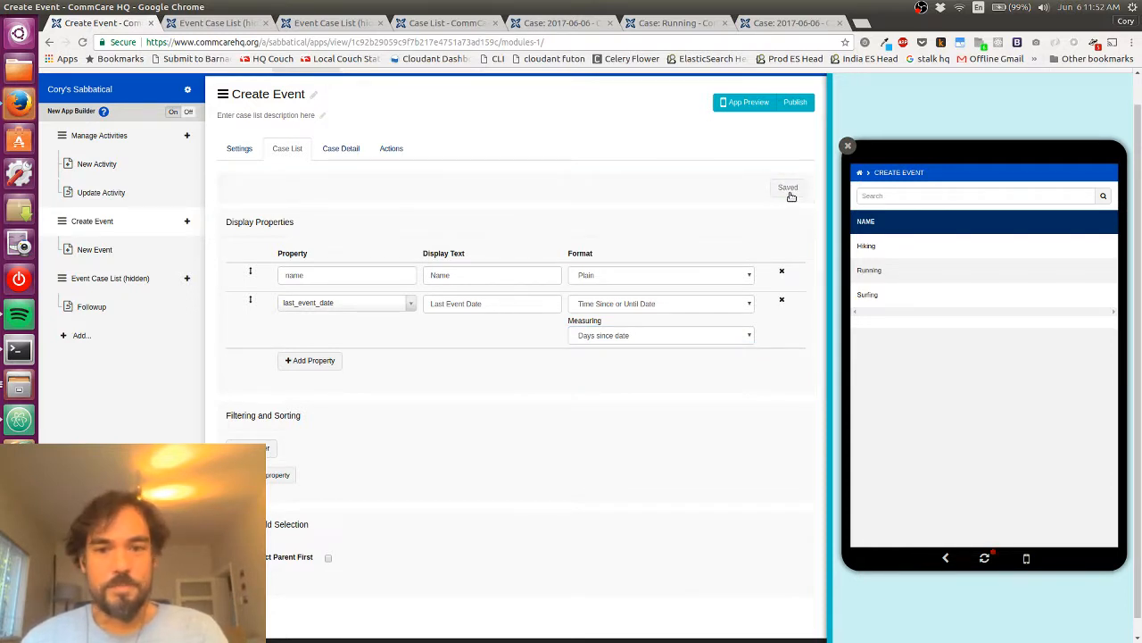
{"action": "mouse_move", "coordinate": [379, 230]}
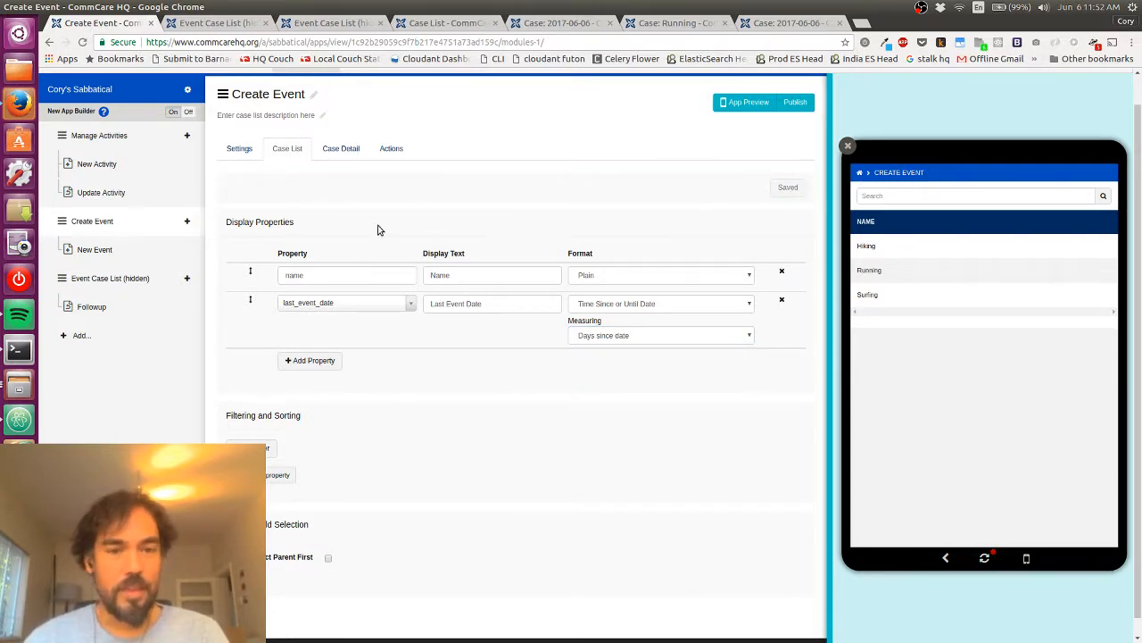
Delete the name property from Create Event's case detail and save the emptied detail
{"action": "left_click", "coordinate": [339, 148]}
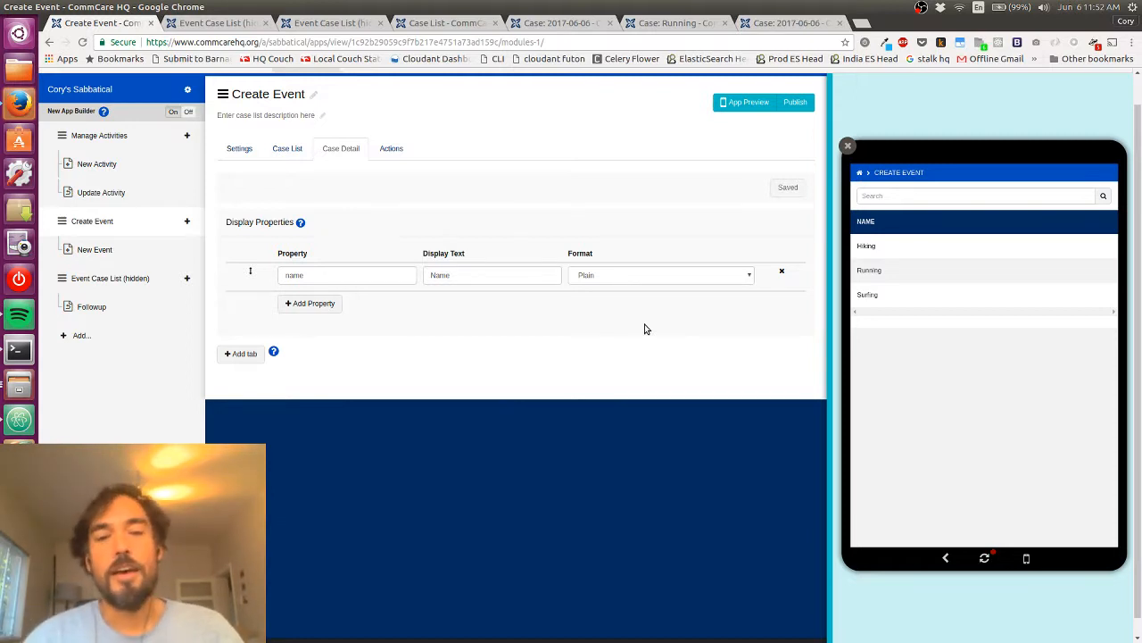
{"action": "mouse_move", "coordinate": [667, 321]}
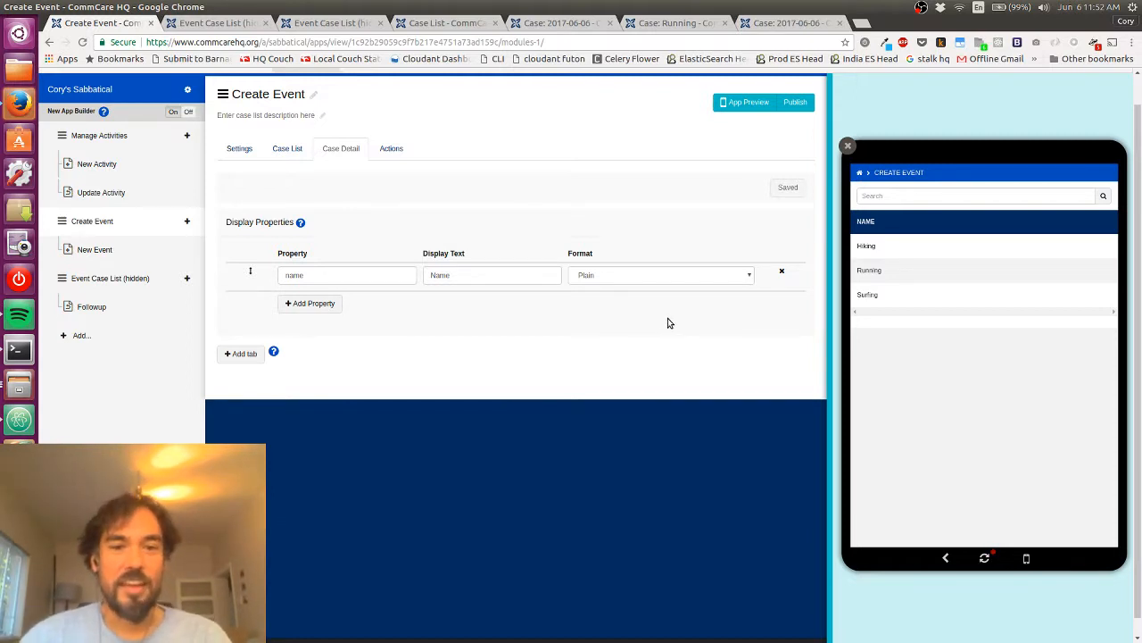
{"action": "left_click", "coordinate": [781, 271]}
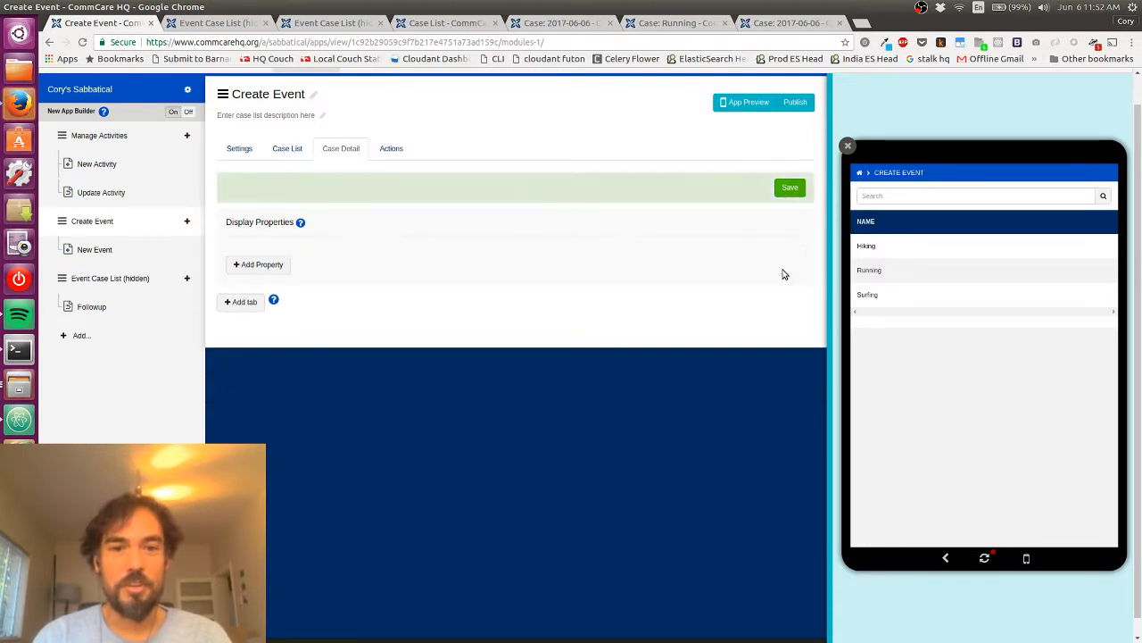
{"action": "left_click", "coordinate": [789, 188]}
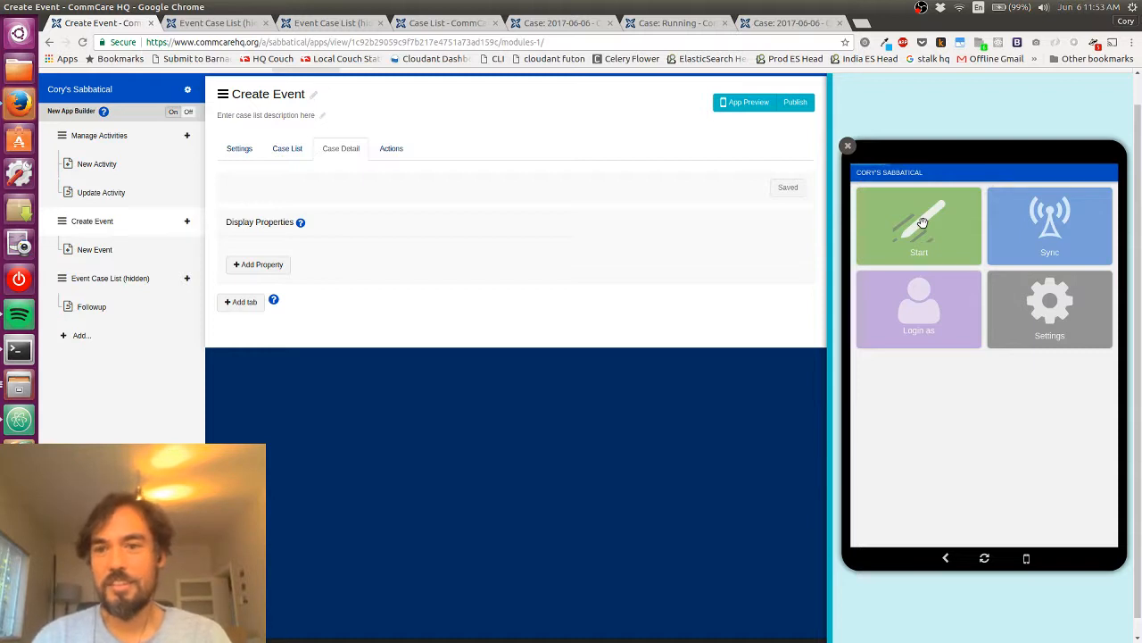
Start the preview app, enter Create Event and tap the Running case to see Last Event Date
{"action": "left_click", "coordinate": [917, 225]}
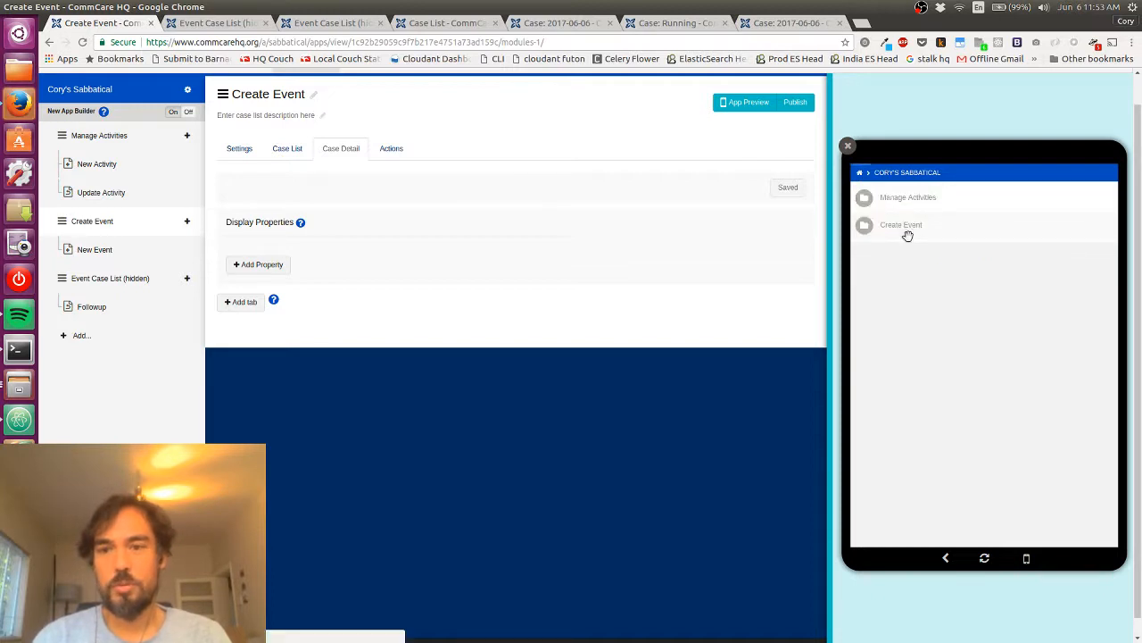
{"action": "left_click", "coordinate": [902, 225]}
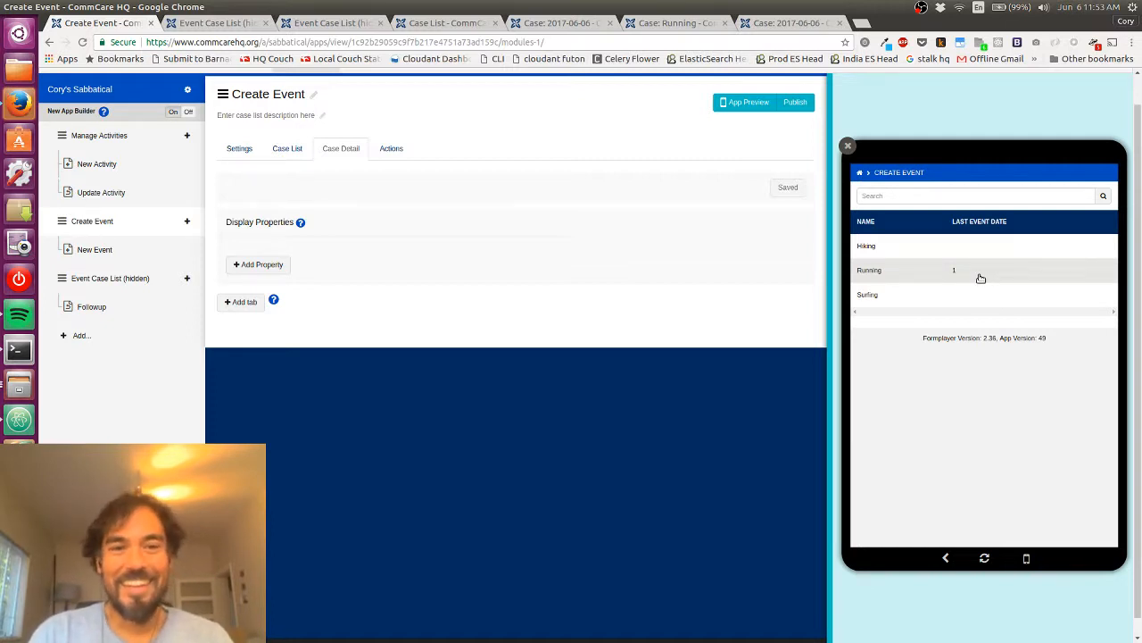
{"action": "left_click", "coordinate": [288, 148]}
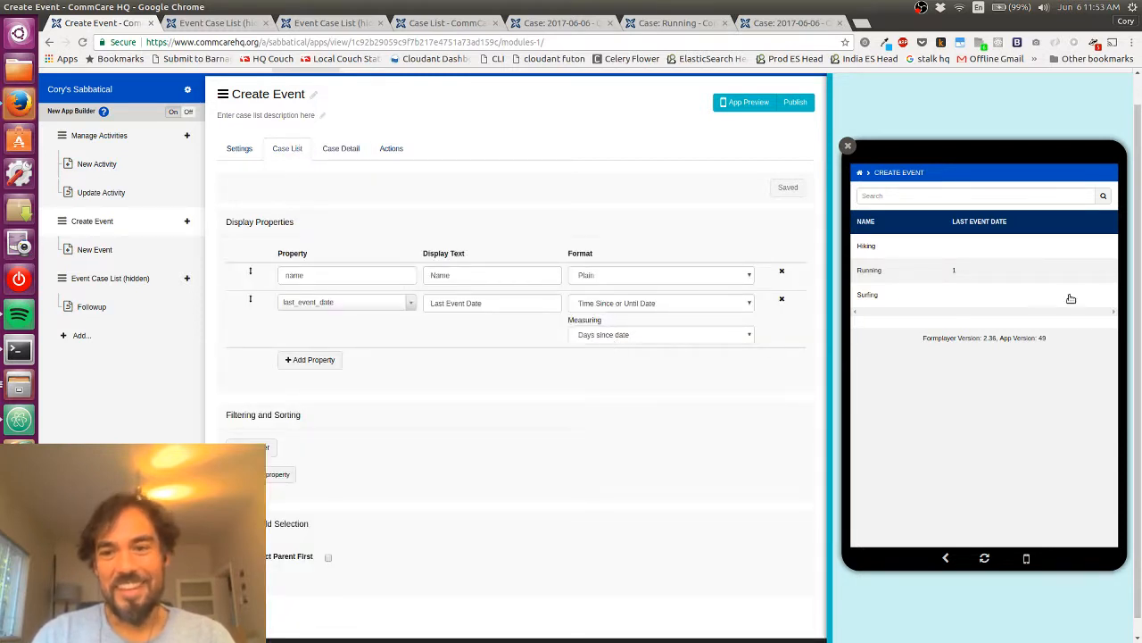
{"action": "mouse_move", "coordinate": [1010, 278]}
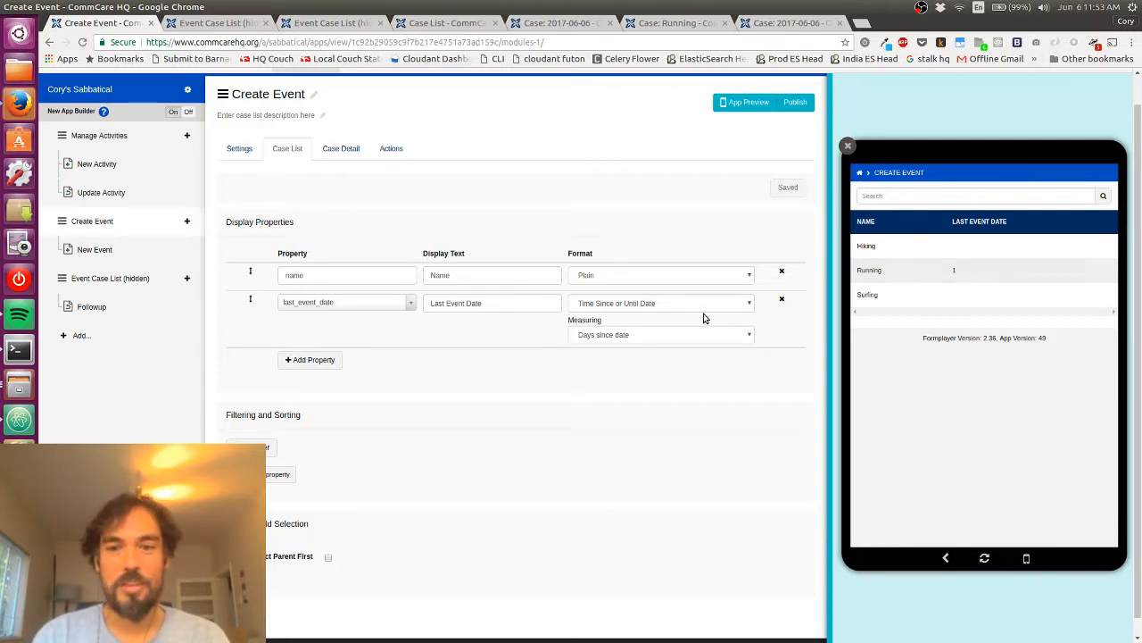
Set last_event_date's format to Date, save the case list, and select Running in the preview
{"action": "left_click", "coordinate": [660, 303]}
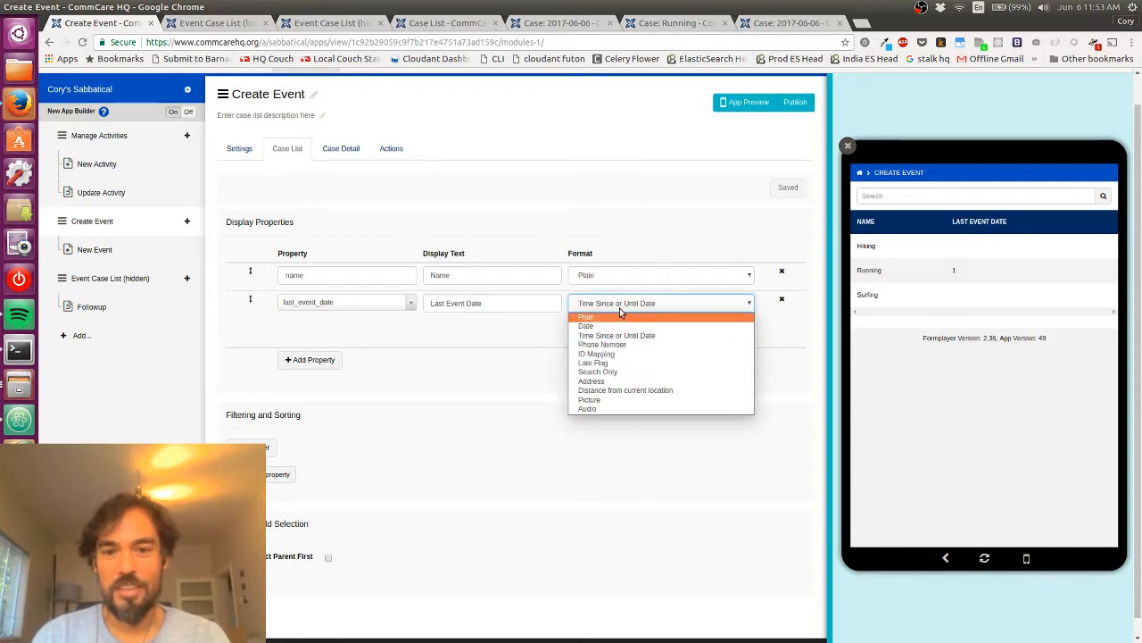
{"action": "left_click", "coordinate": [586, 325]}
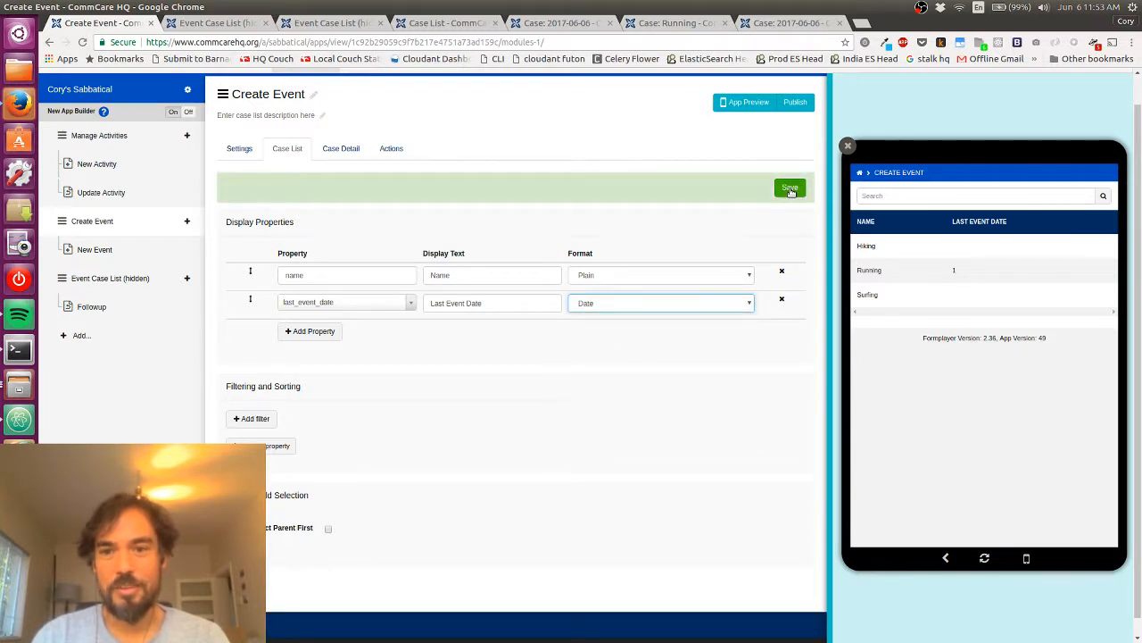
{"action": "left_click", "coordinate": [789, 187]}
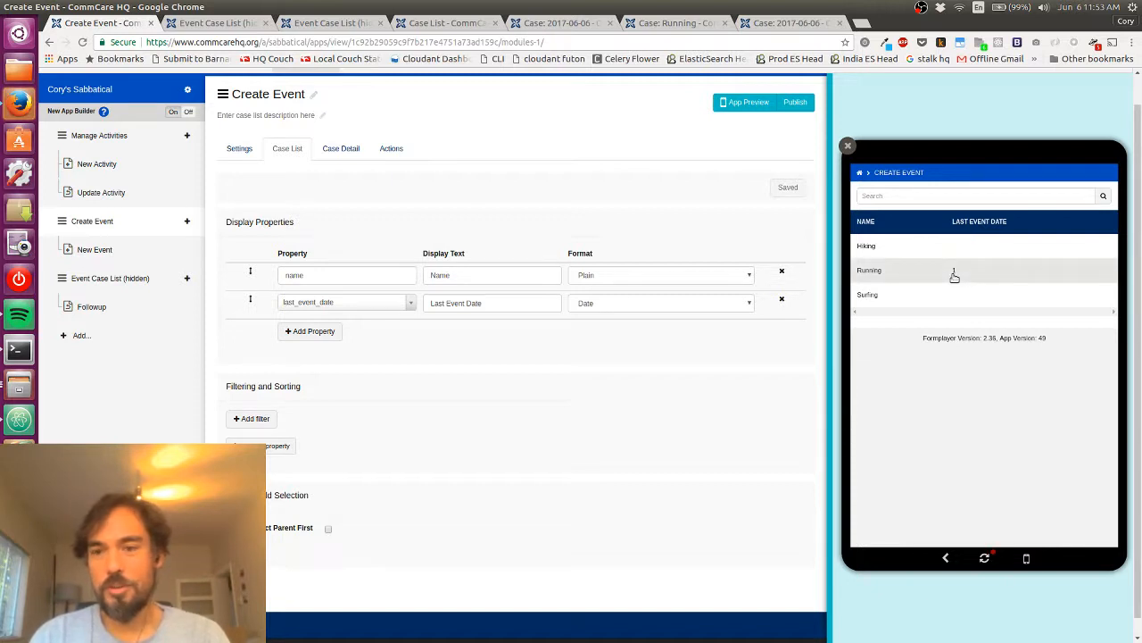
{"action": "left_click", "coordinate": [955, 270]}
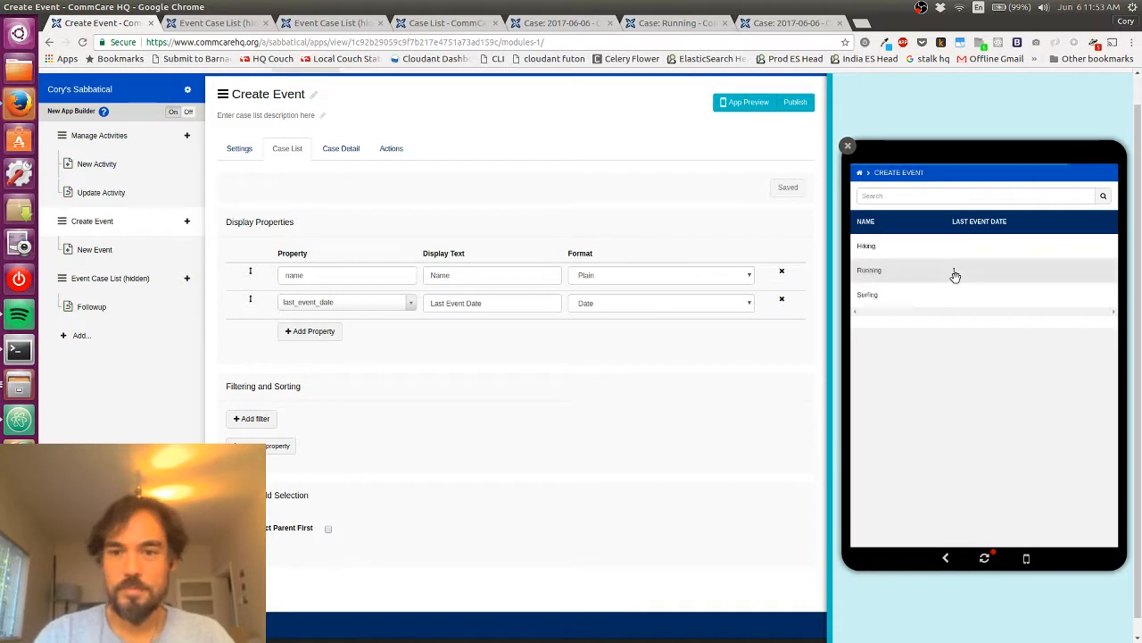
{"action": "left_click", "coordinate": [955, 269]}
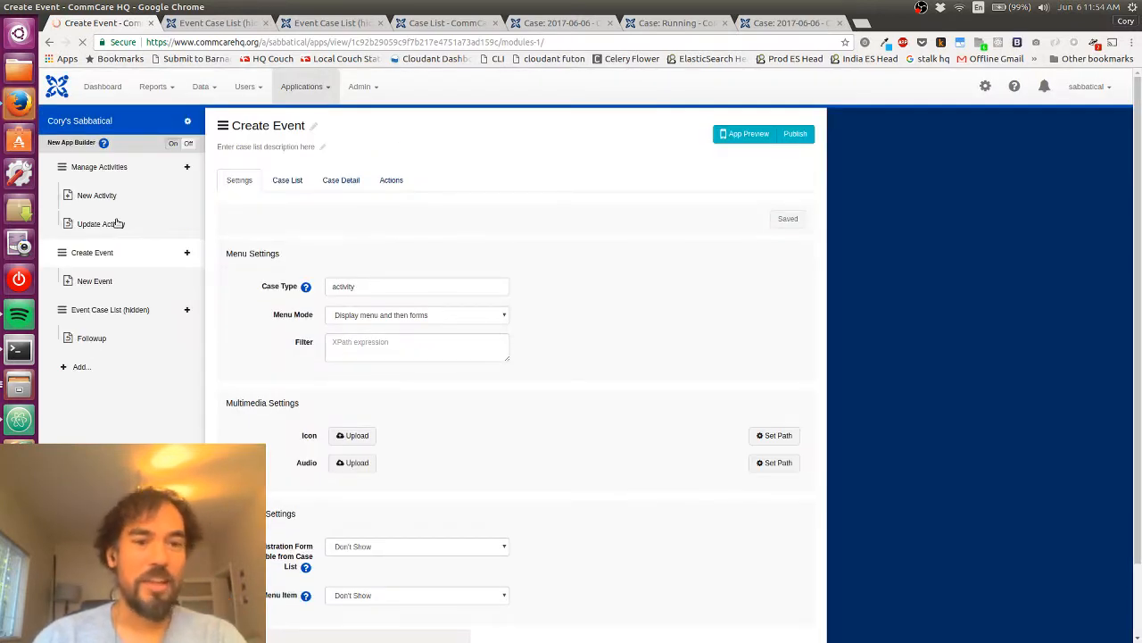
Choose 'Display only forms' as Create Event's Menu Mode and save the setting
{"action": "left_click", "coordinate": [746, 134]}
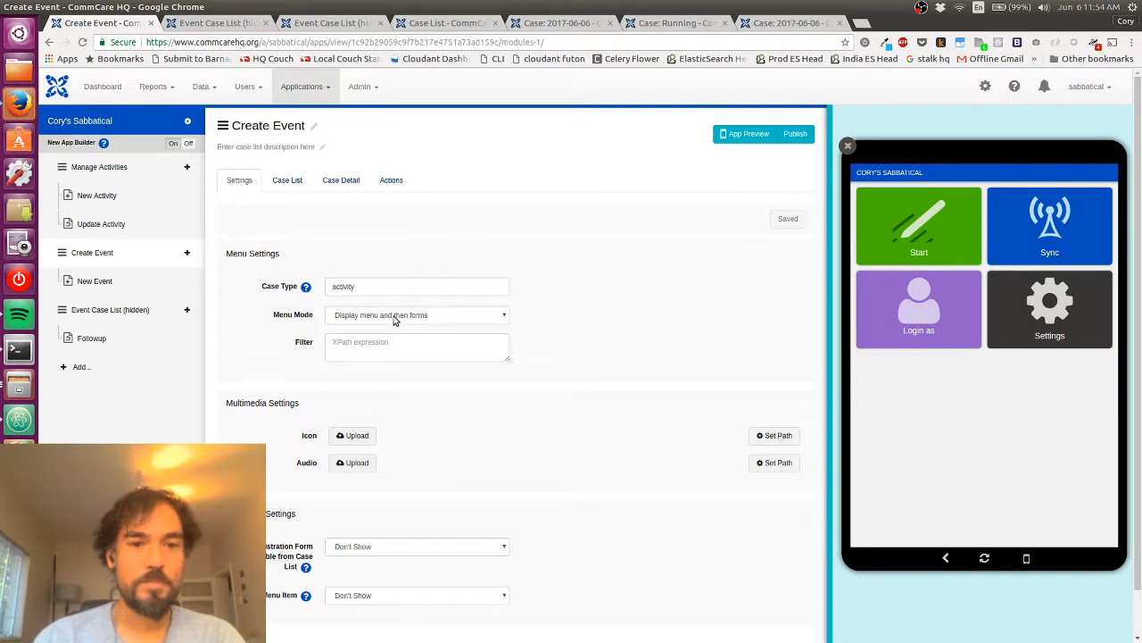
{"action": "left_click", "coordinate": [418, 314]}
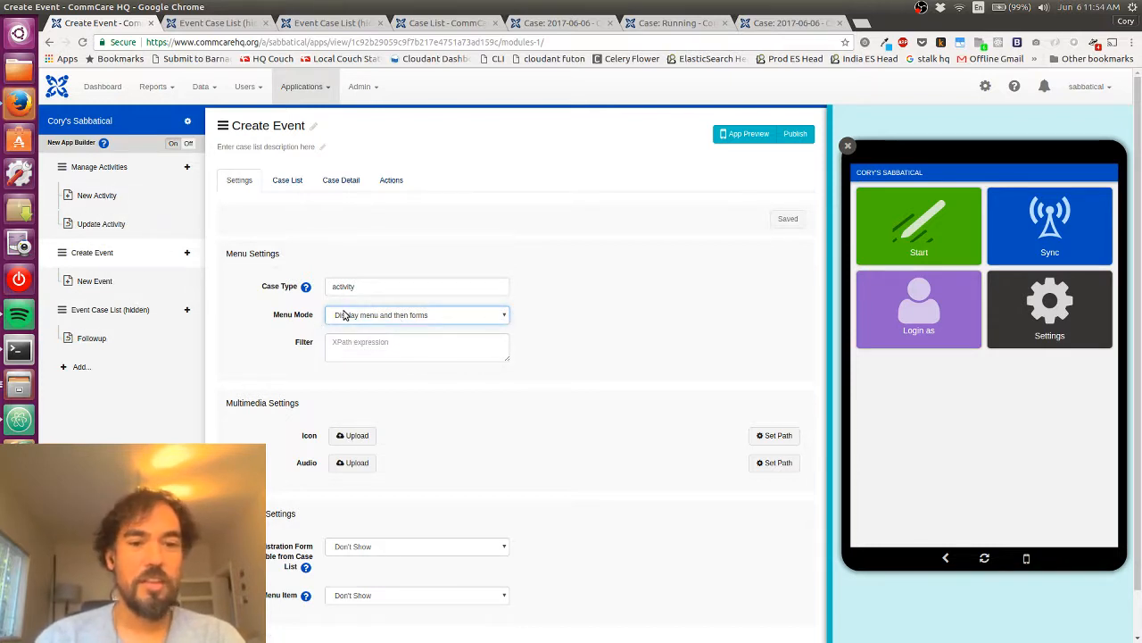
{"action": "left_click", "coordinate": [416, 314]}
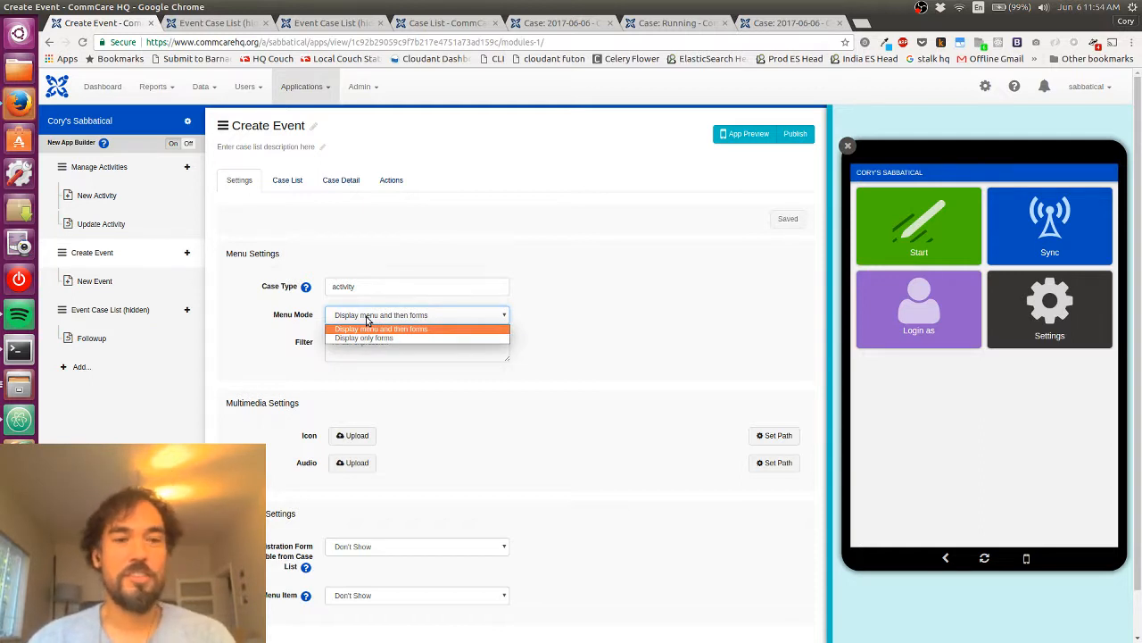
{"action": "mouse_move", "coordinate": [329, 346]}
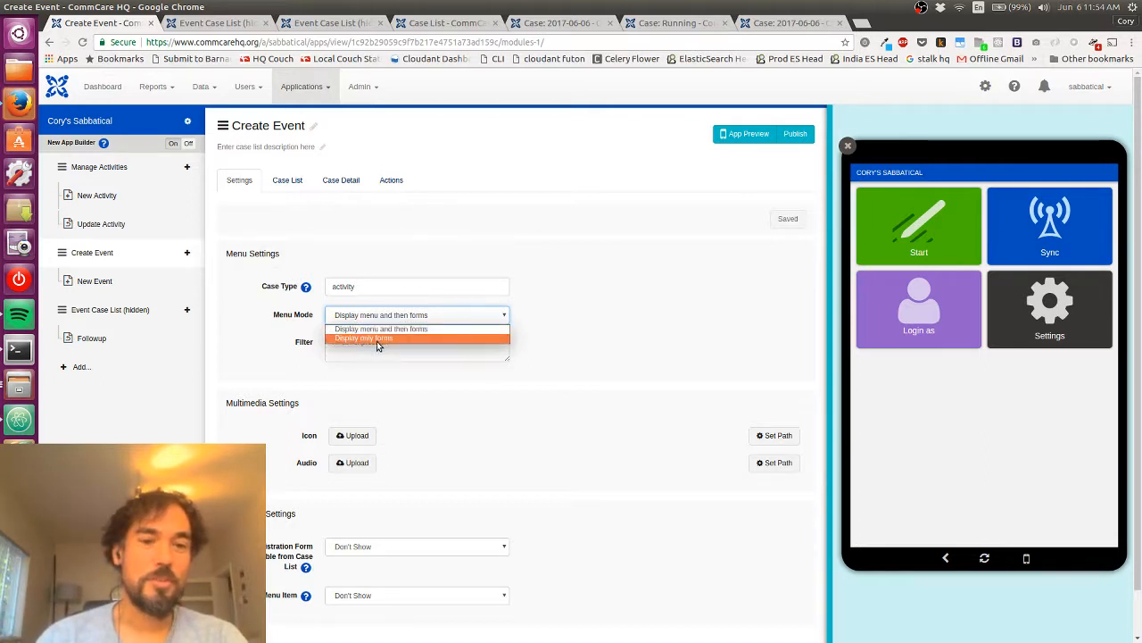
{"action": "left_click", "coordinate": [364, 338]}
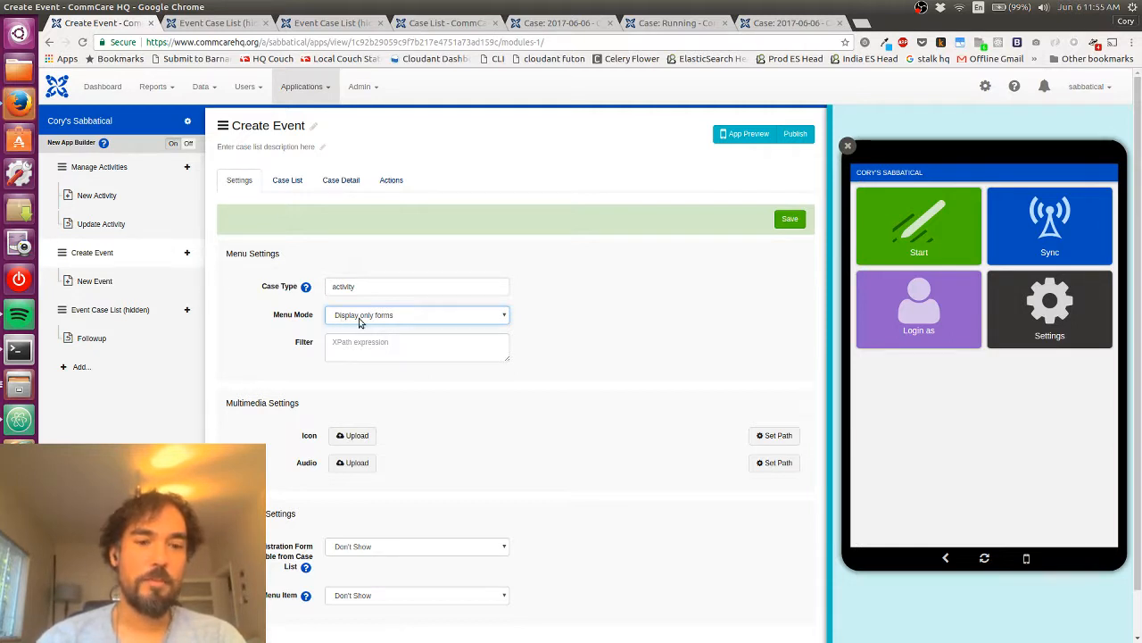
{"action": "mouse_move", "coordinate": [436, 325]}
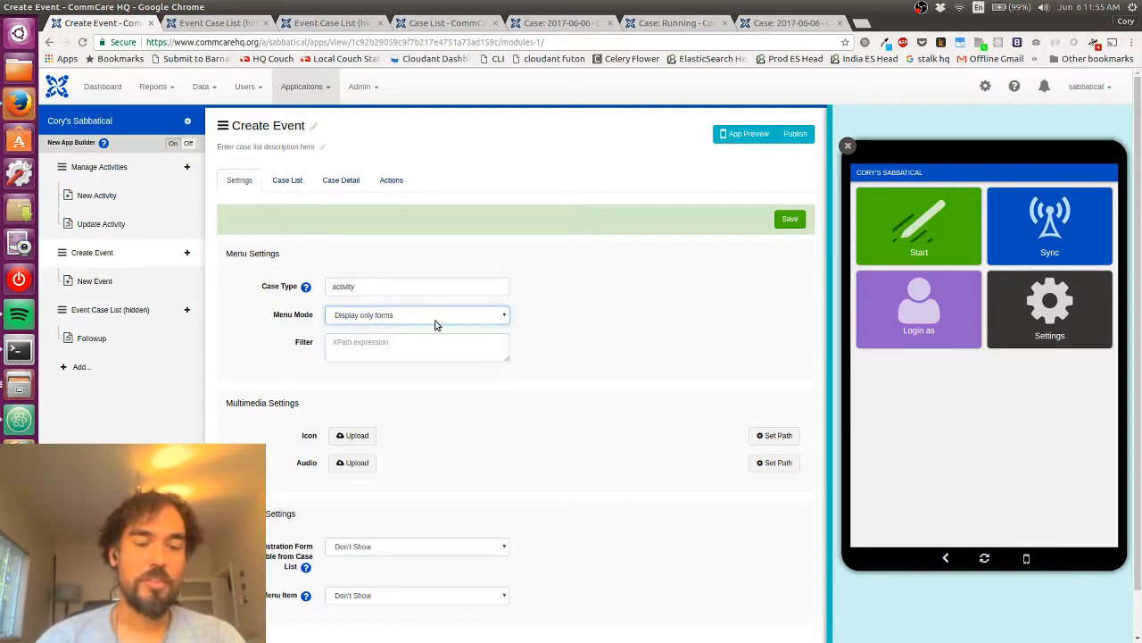
{"action": "mouse_move", "coordinate": [94, 282]}
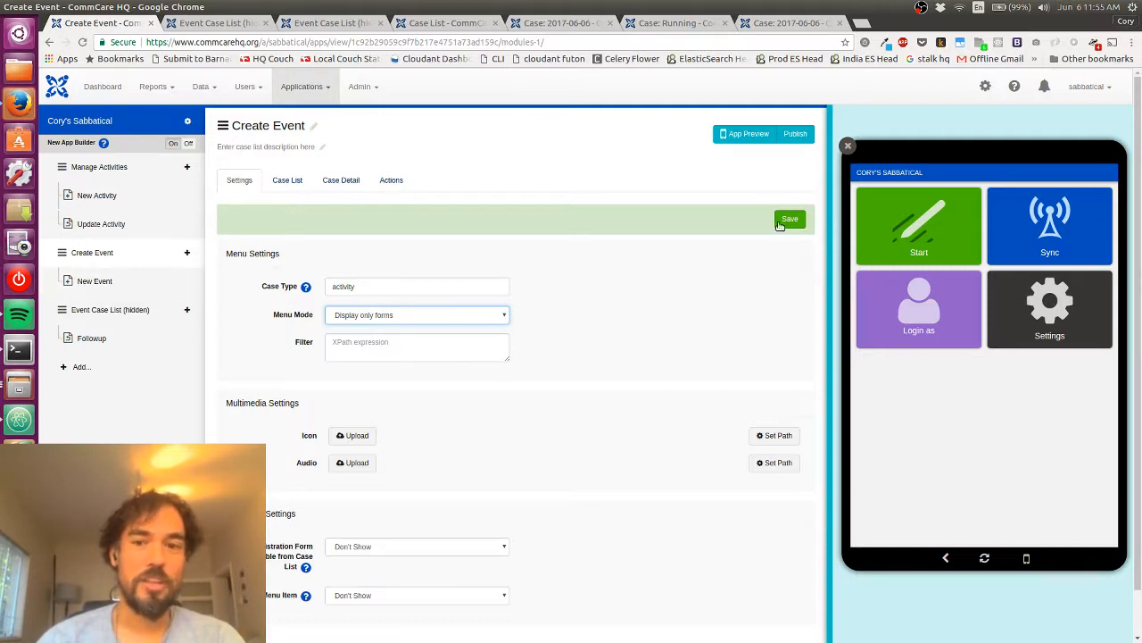
{"action": "left_click", "coordinate": [789, 218]}
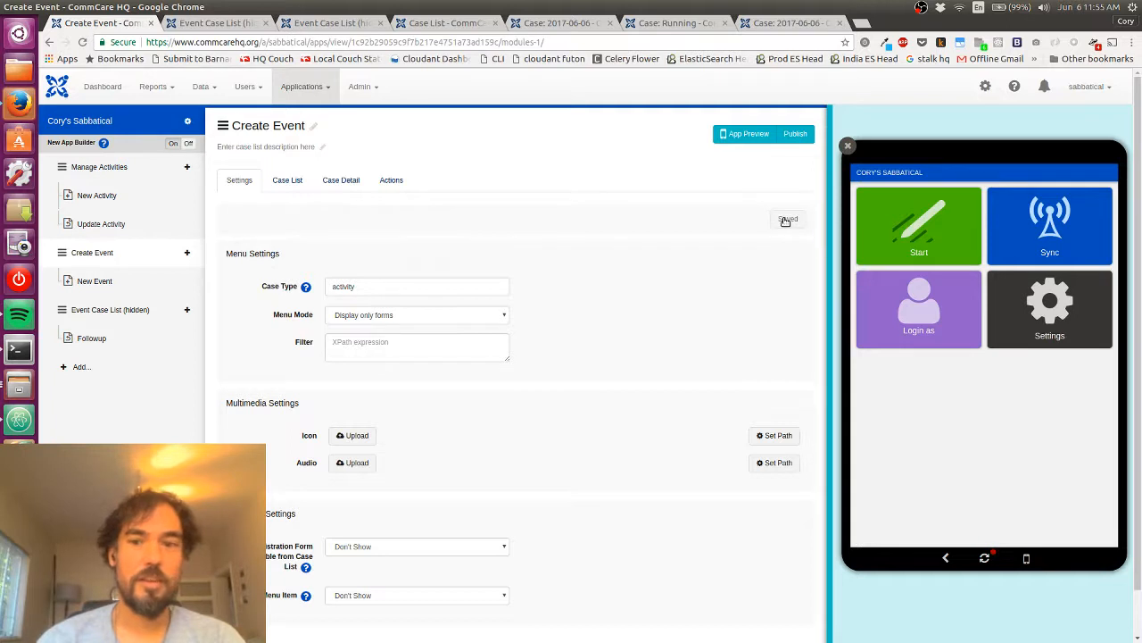
{"action": "left_click", "coordinate": [789, 217]}
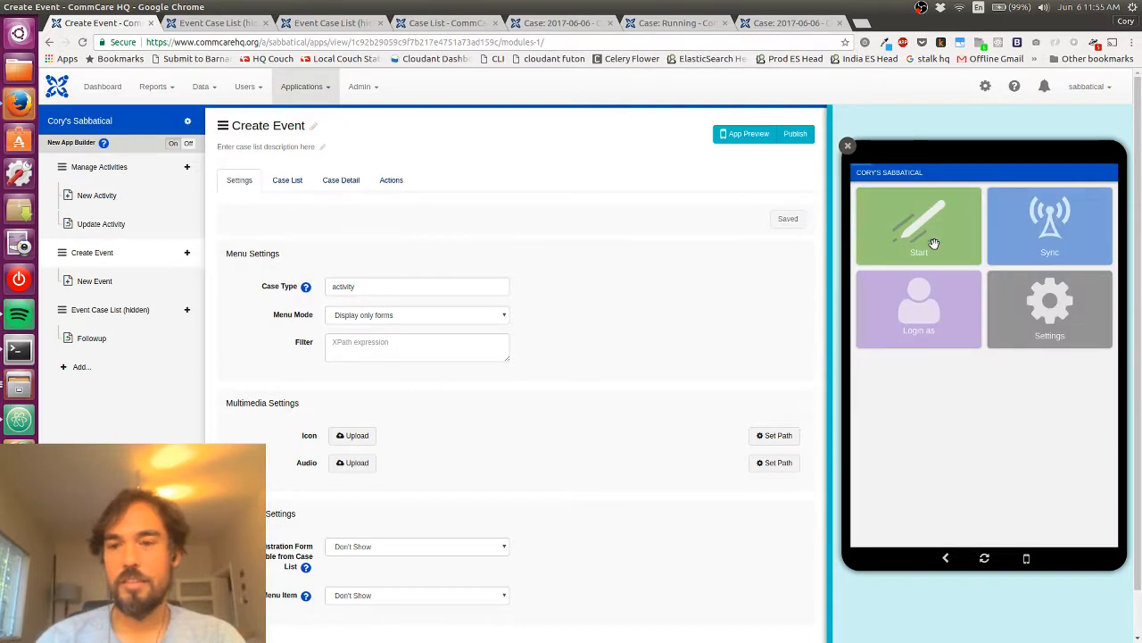
Start the preview app and launch New Event straight from the main menu
{"action": "left_click", "coordinate": [918, 225]}
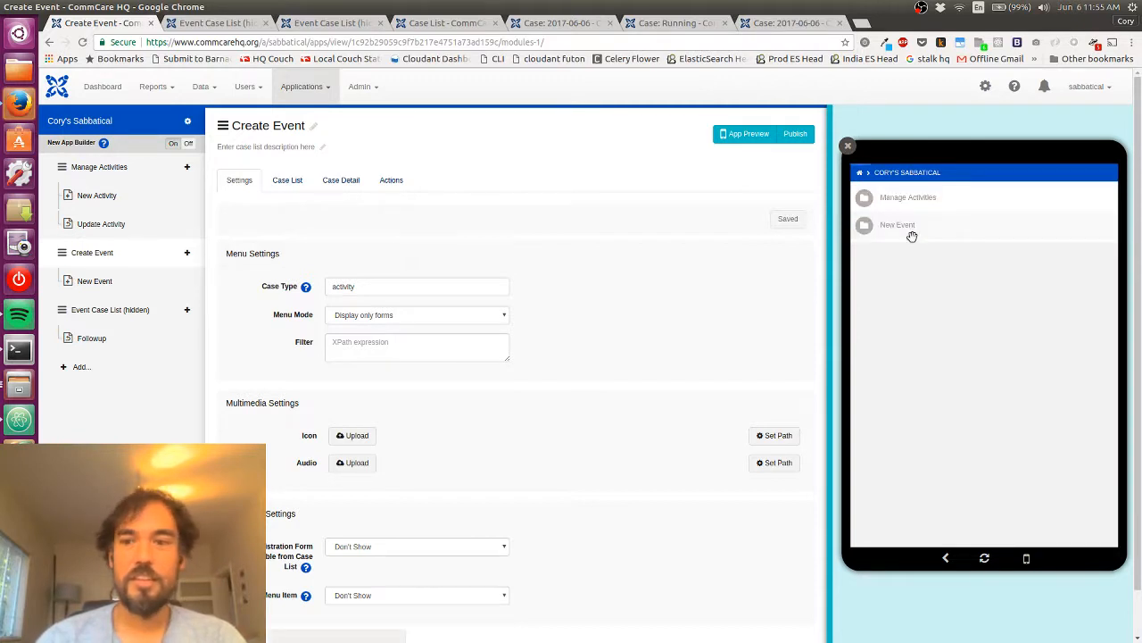
{"action": "left_click", "coordinate": [898, 225]}
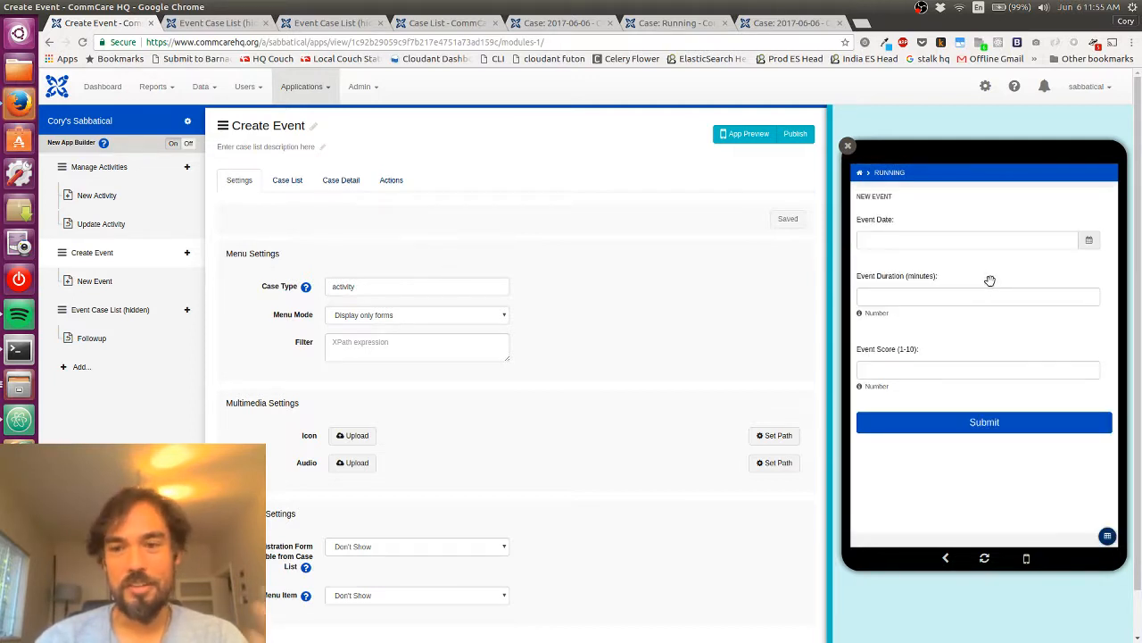
{"action": "mouse_move", "coordinate": [967, 537]}
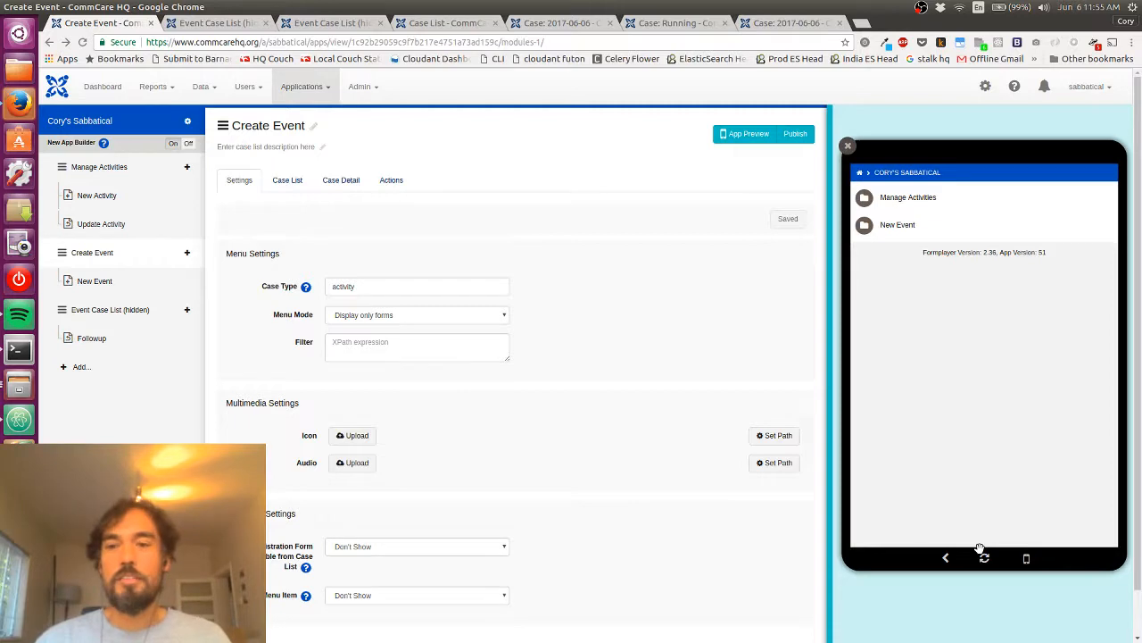
{"action": "mouse_move", "coordinate": [842, 514]}
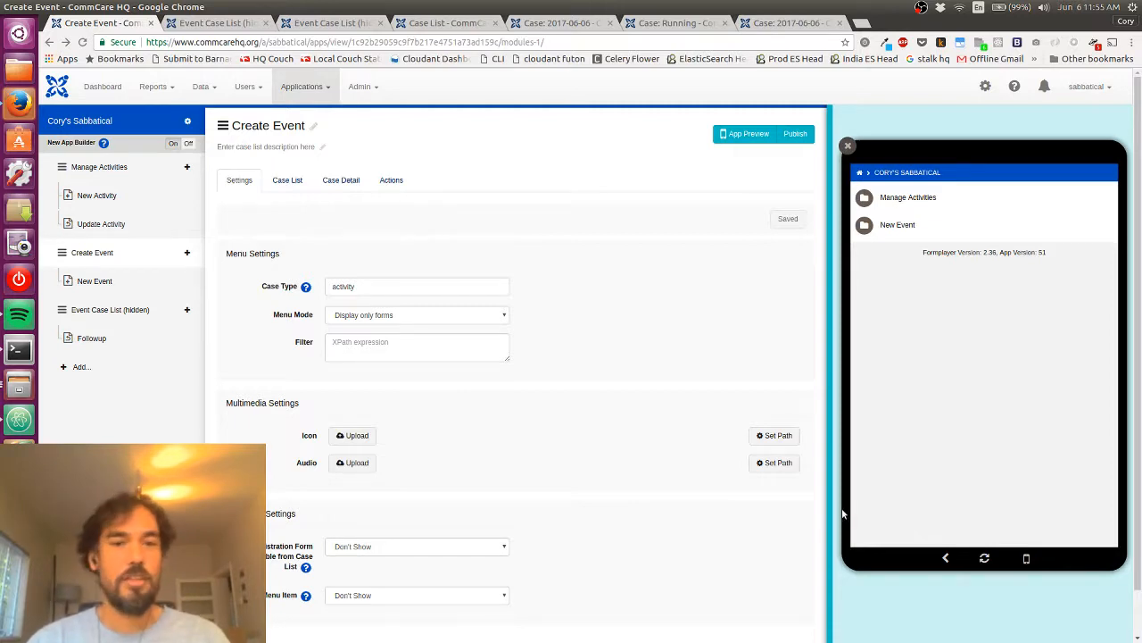